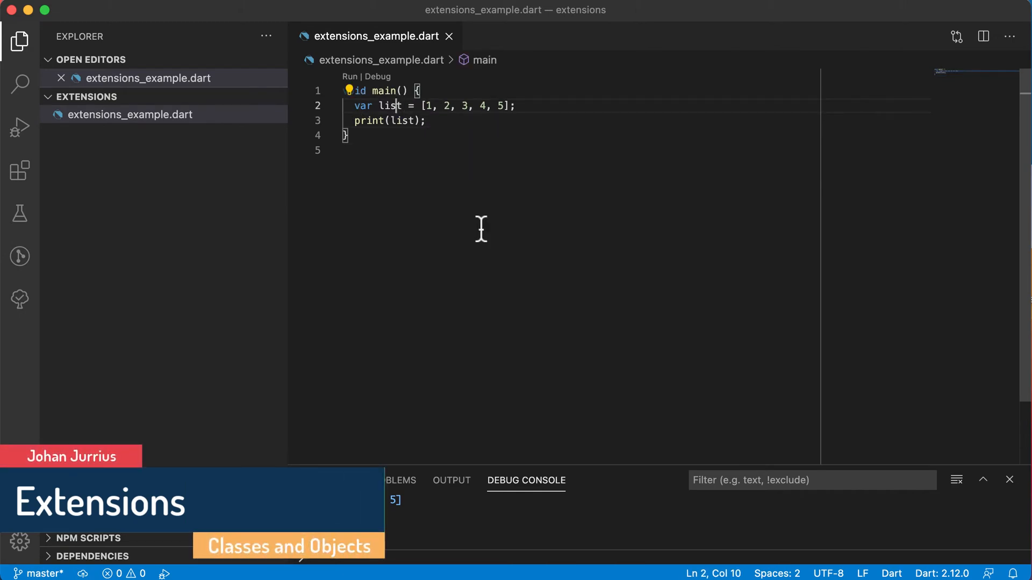
# Try a dot after list in main's print call, then remove it again.
pyautogui.click(517, 106)
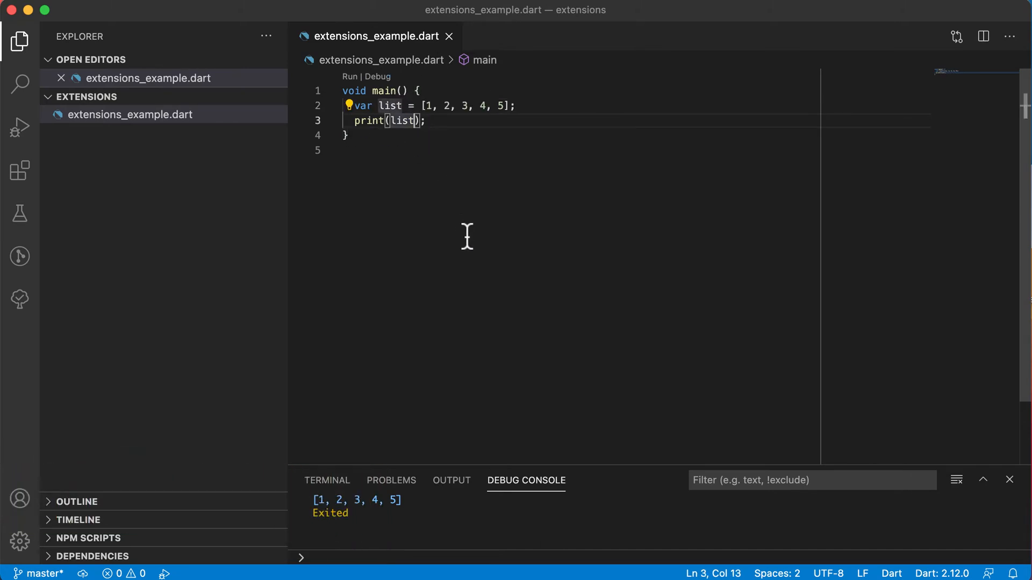
pyautogui.moveTo(533, 136)
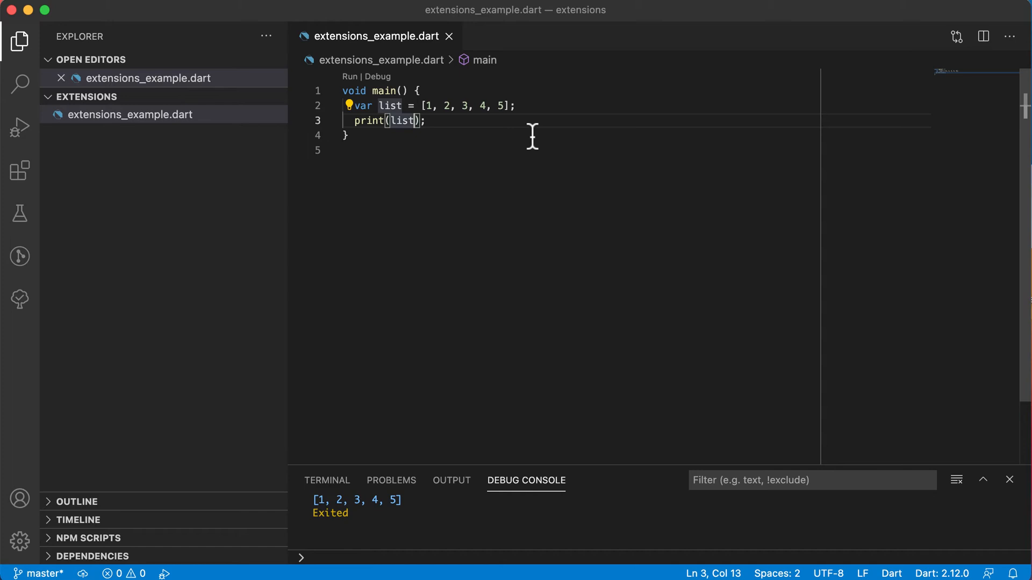
pyautogui.moveTo(475, 90)
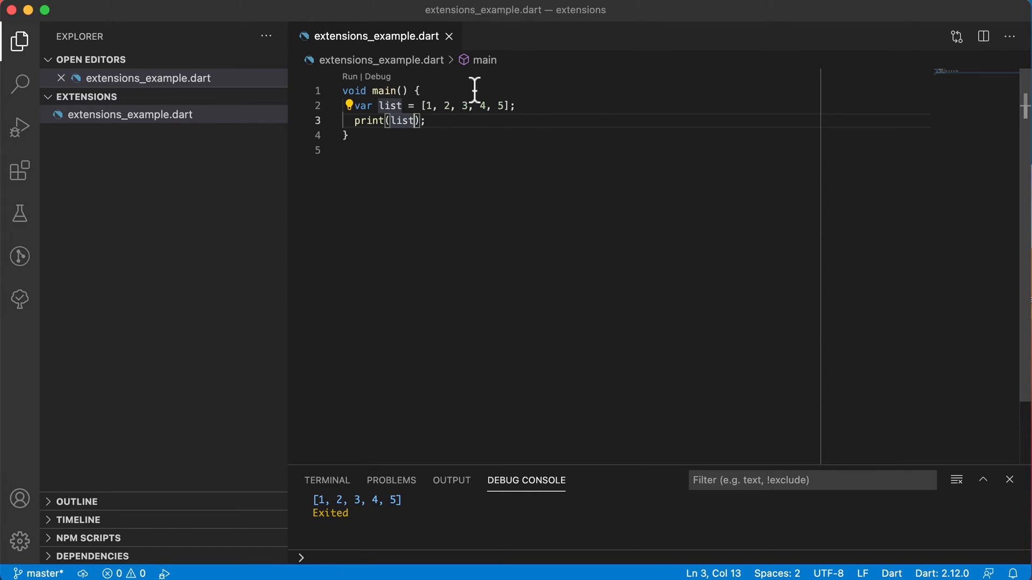
pyautogui.moveTo(469, 125)
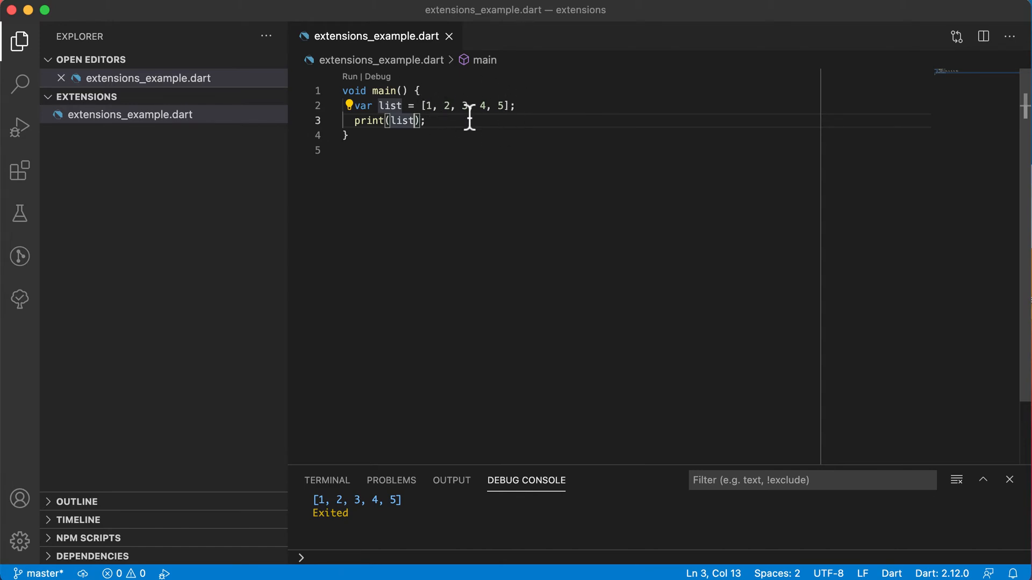
pyautogui.write('.')
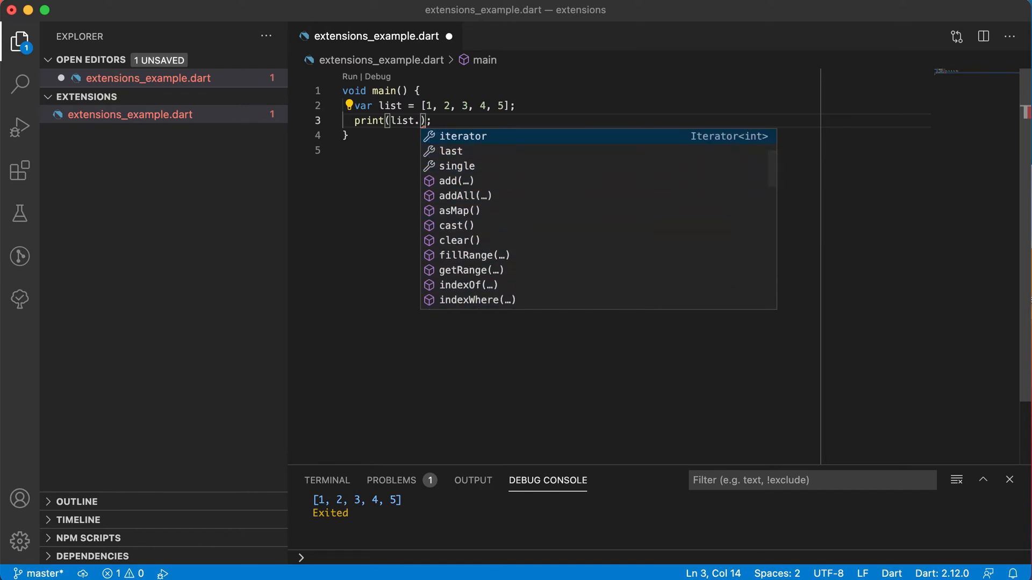
pyautogui.press('Backspace')
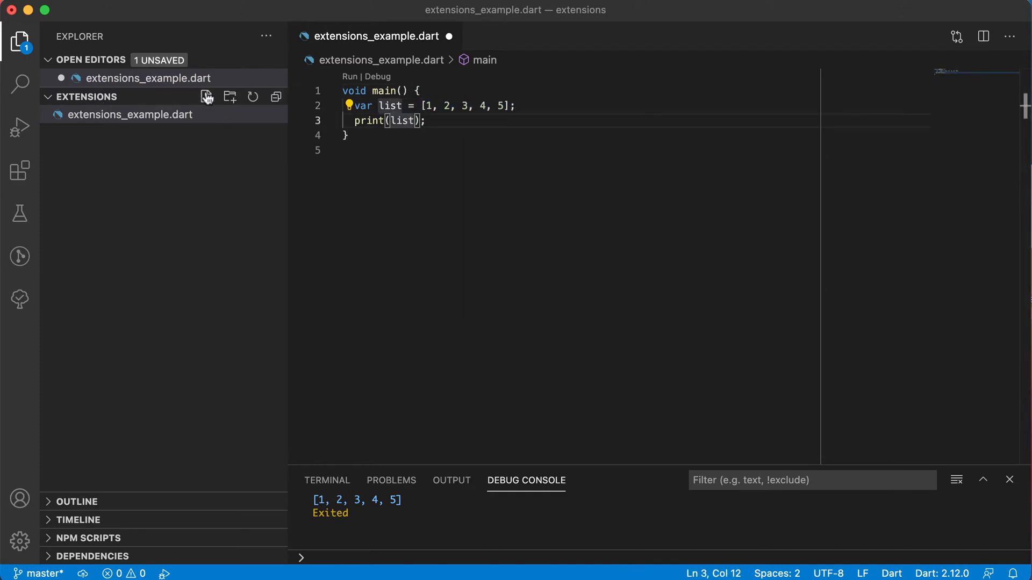
# Create a new file named useful_operations.dart in the extensions project.
pyautogui.click(207, 97)
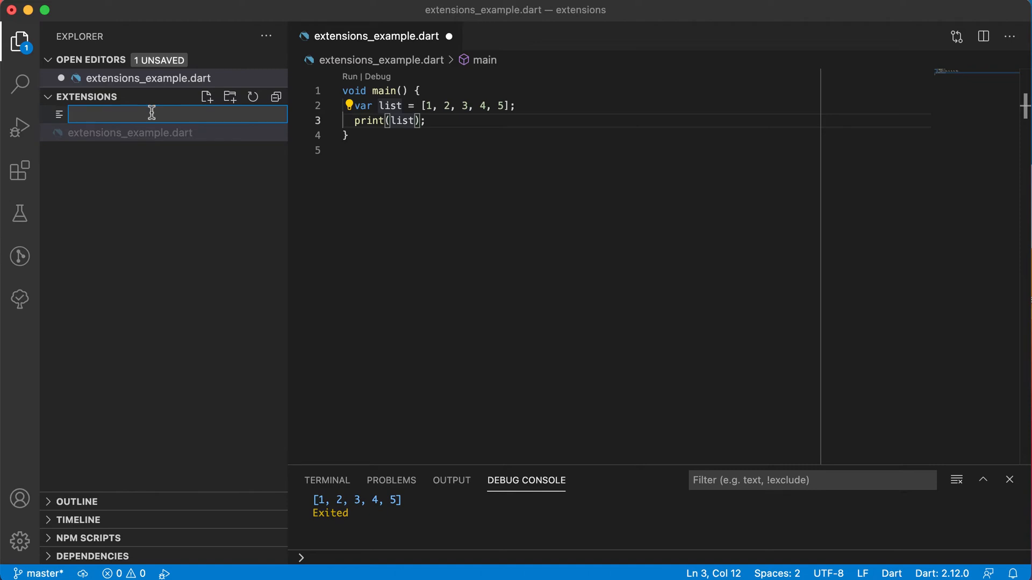
pyautogui.write('use')
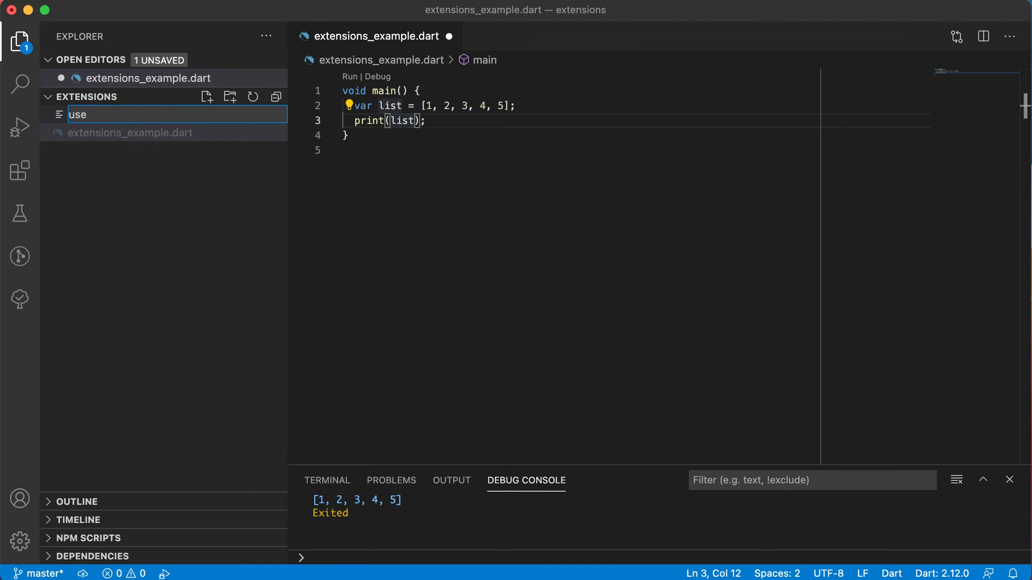
pyautogui.write('ful_operations.dart')
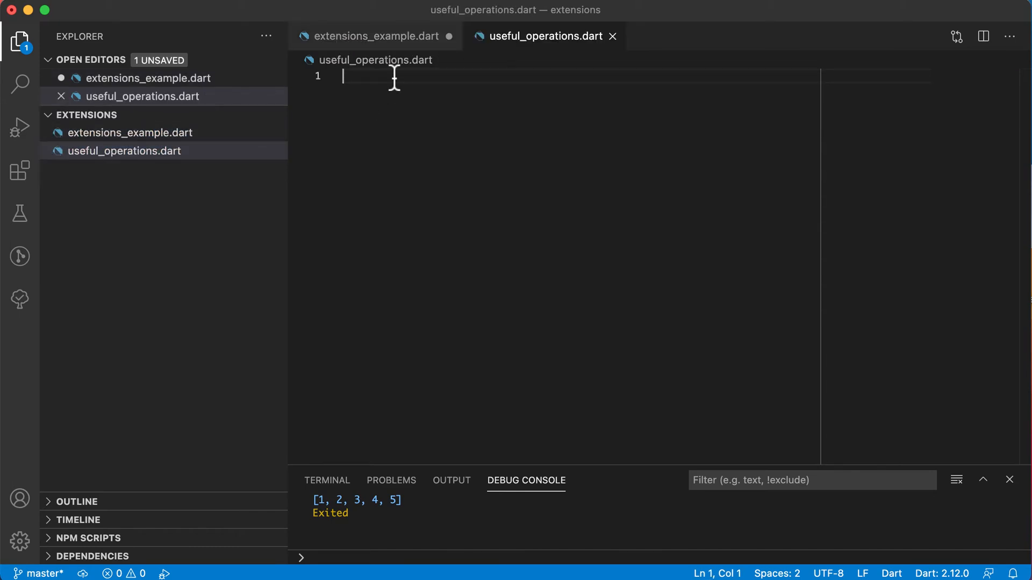
# Declare class UsefulOperations and begin a static member inside it.
pyautogui.write('class U')
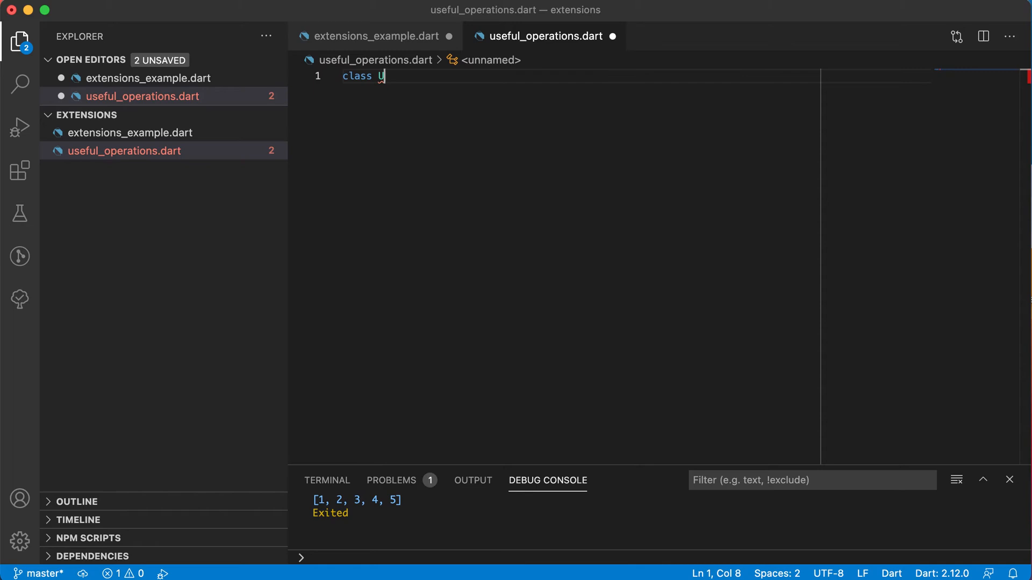
pyautogui.write('sefulOperation')
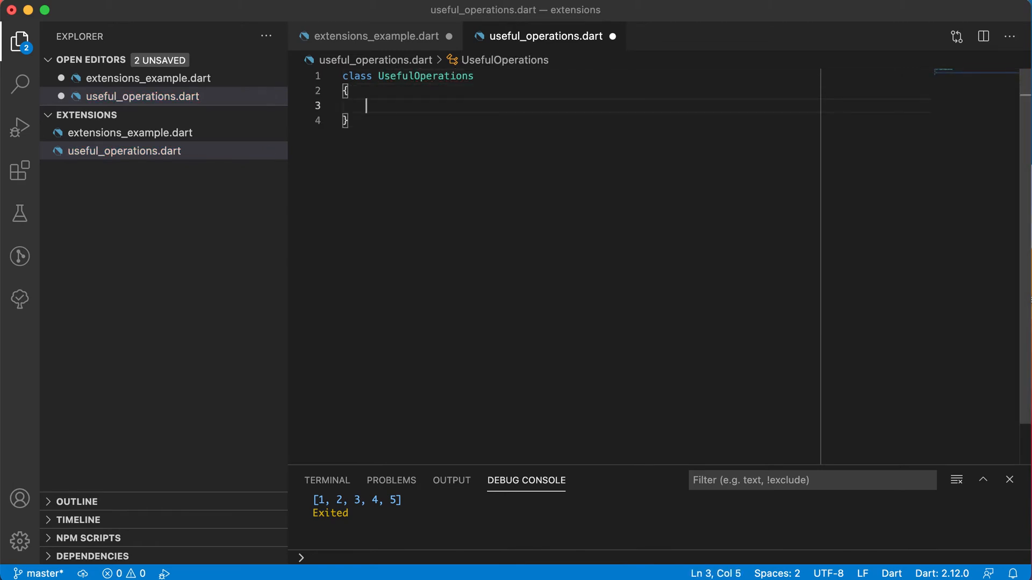
pyautogui.write('sta')
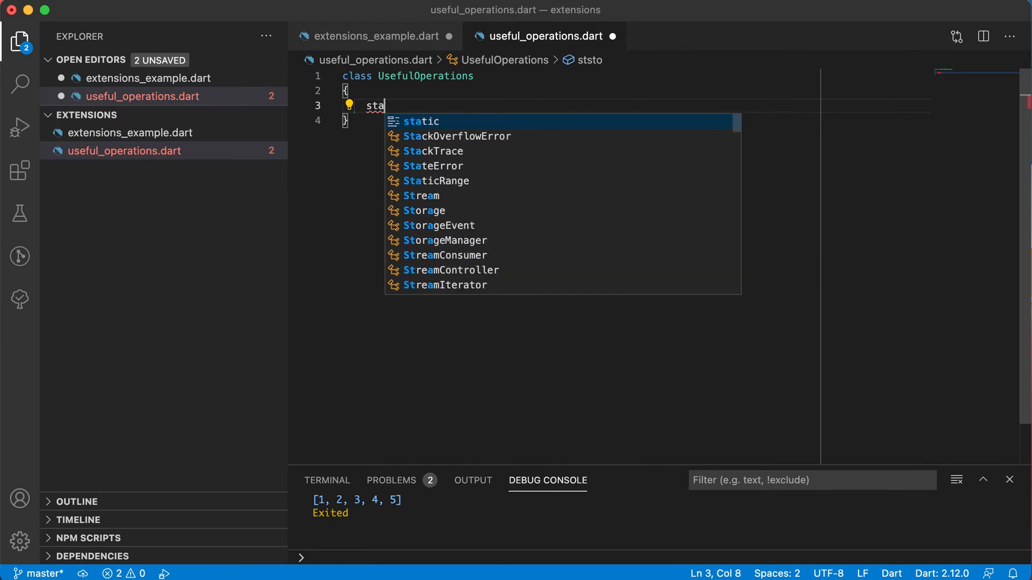
pyautogui.press('Tab')
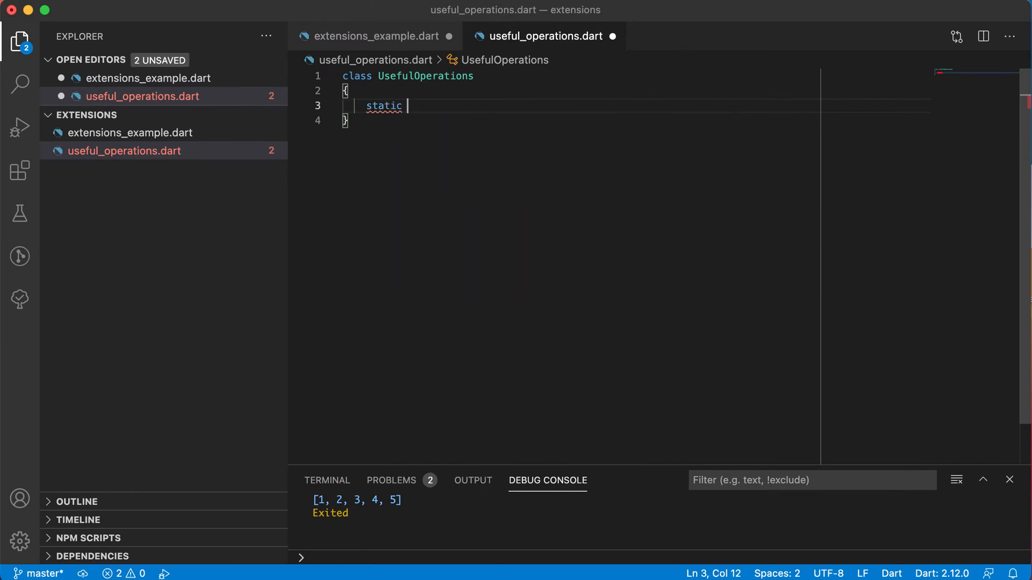
# Write the empty static double average(List<int> list) method signature.
pyautogui.write('ave')
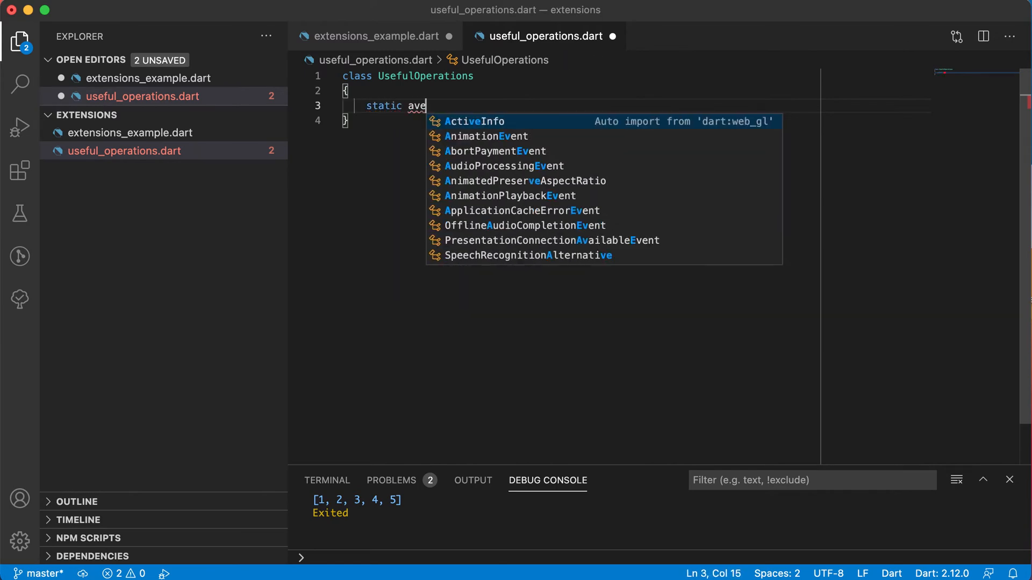
pyautogui.write('doubl')
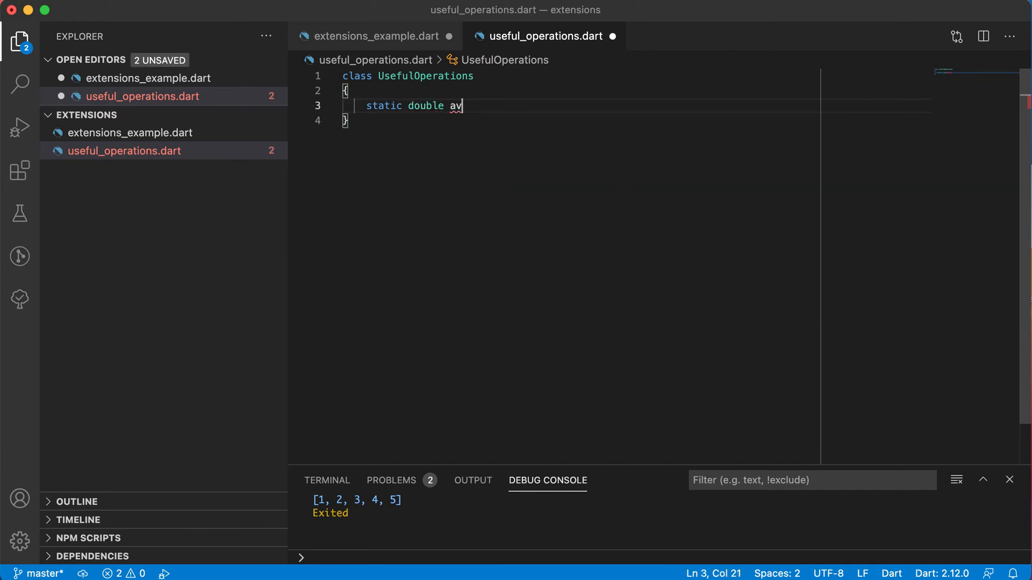
pyautogui.write('erage ()')
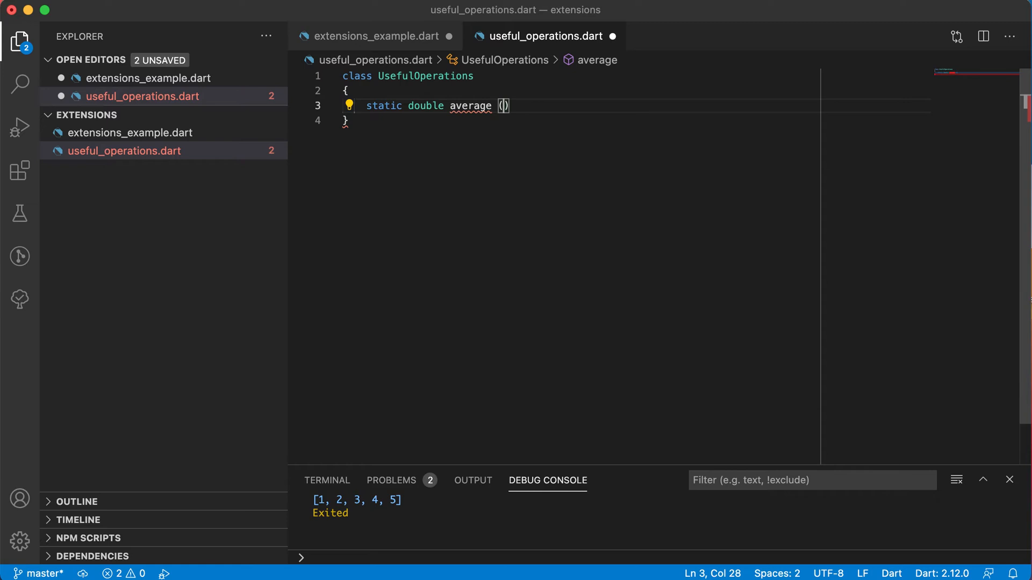
pyautogui.write('List')
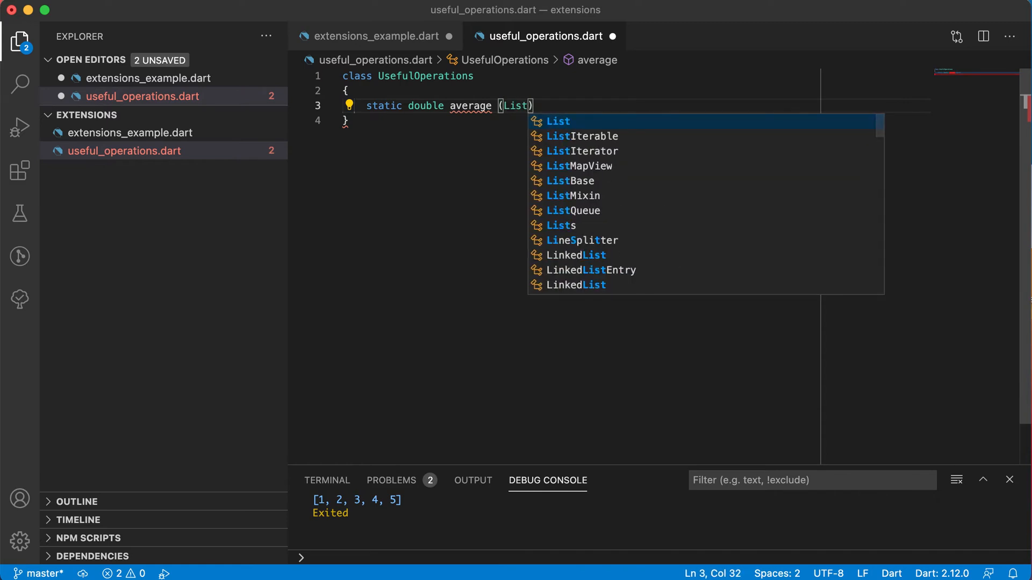
pyautogui.write('<int>')
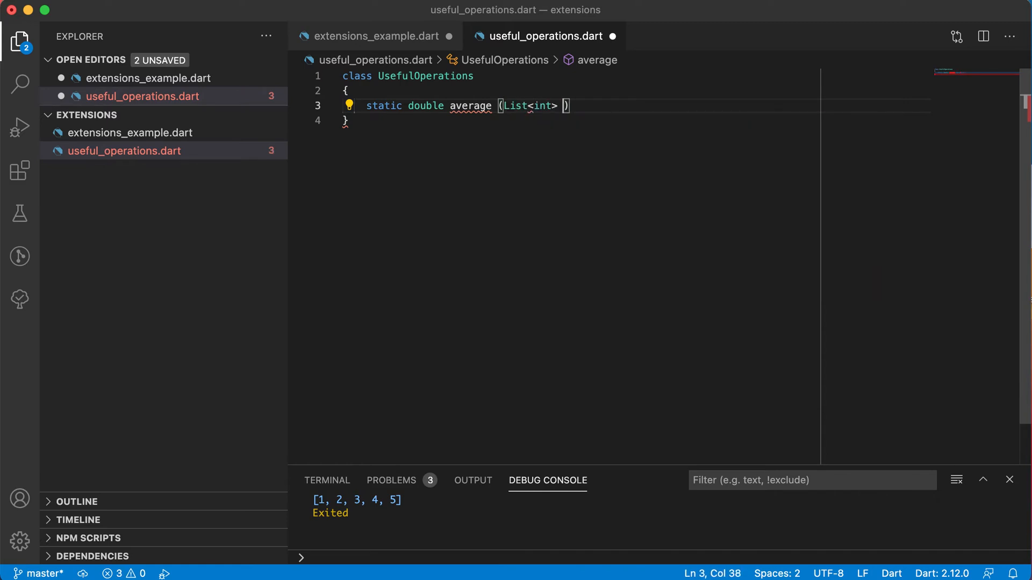
pyautogui.write('list')
pyautogui.write('{')
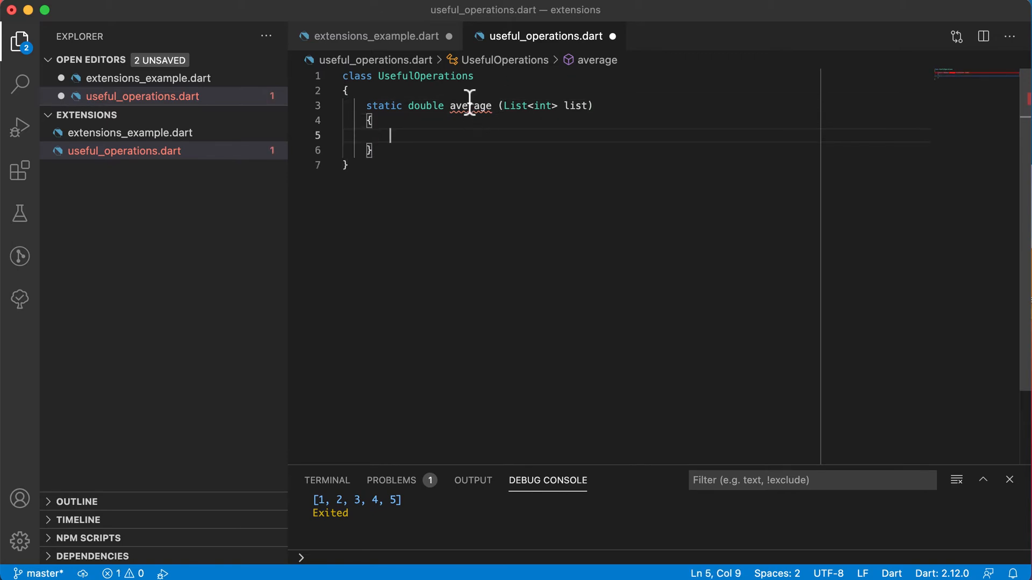
pyautogui.moveTo(426, 105)
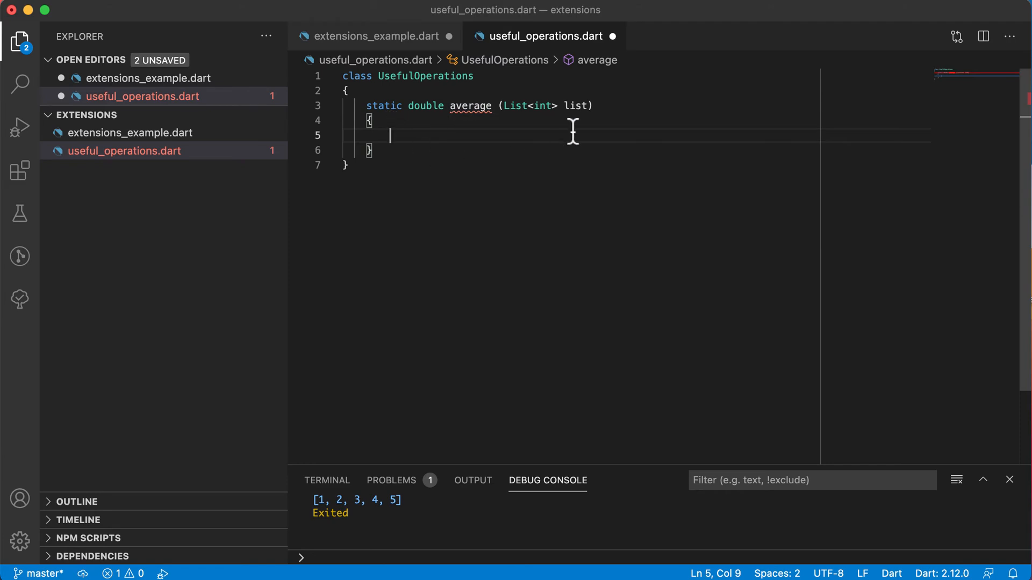
pyautogui.doubleClick(575, 107)
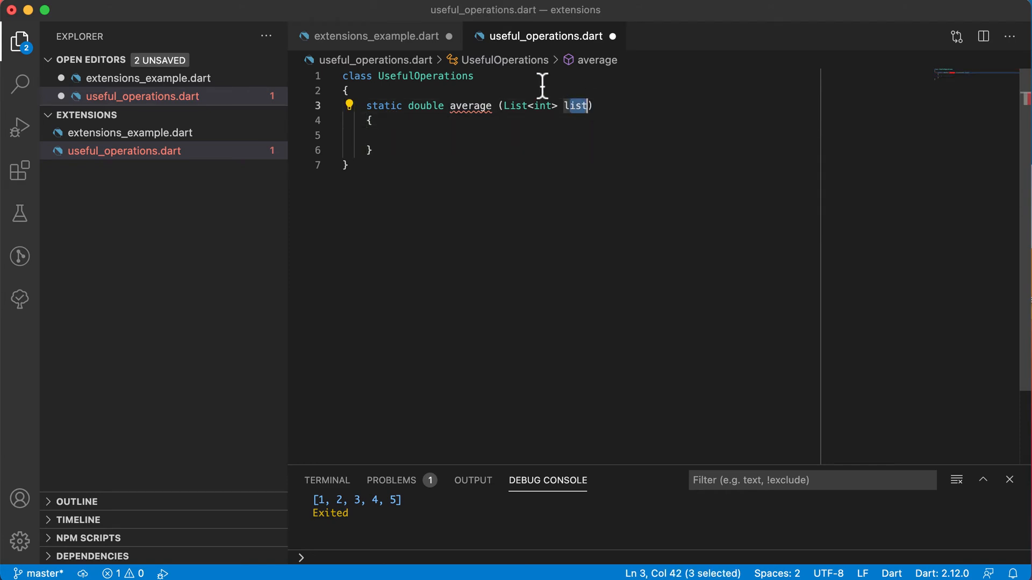
# Add var sum and a for loop over list items doing sum += item.
pyautogui.write('for')
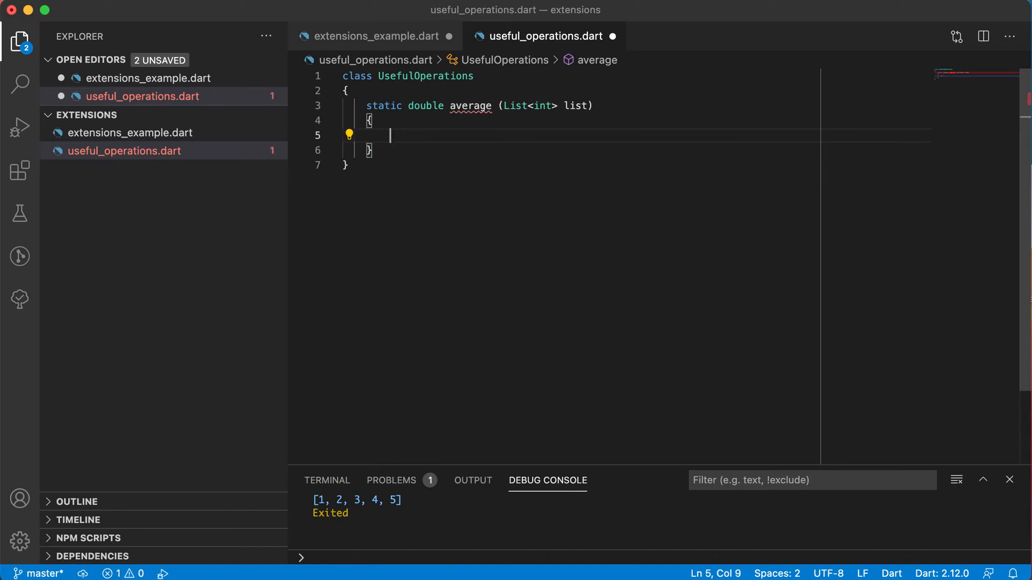
pyautogui.write('var sum = 0;')
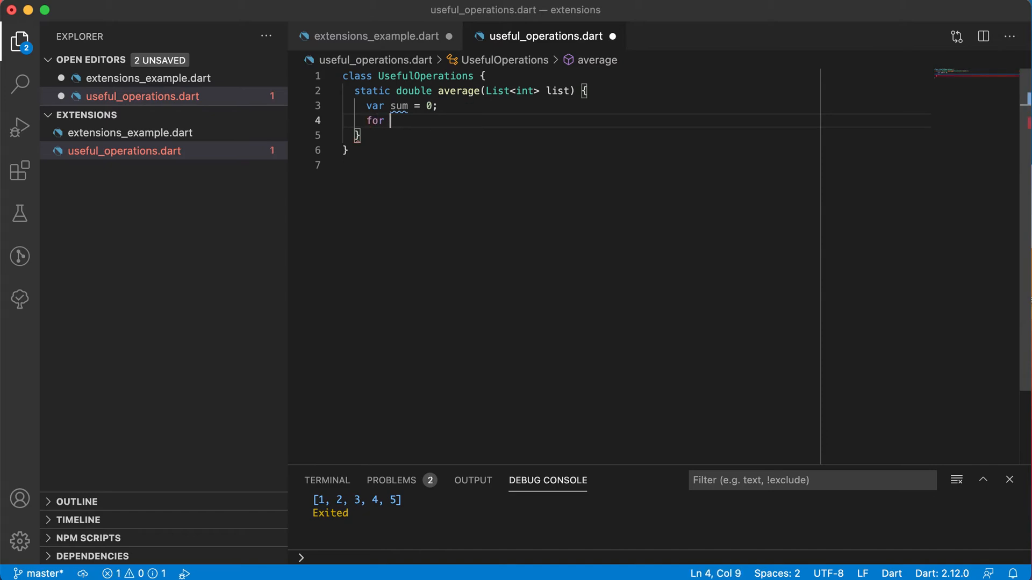
pyautogui.write('(var item in list')
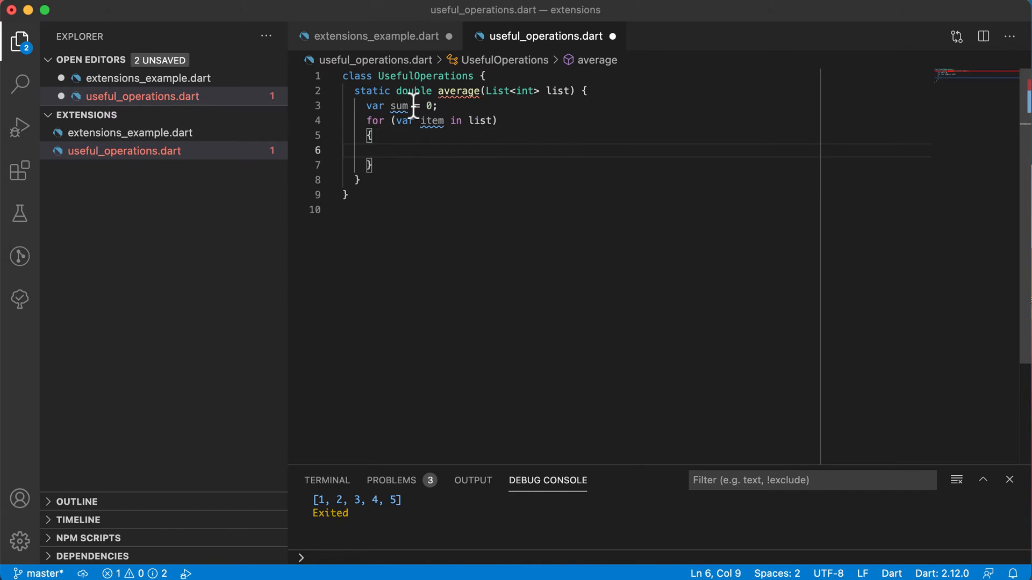
pyautogui.write('sum += item;')
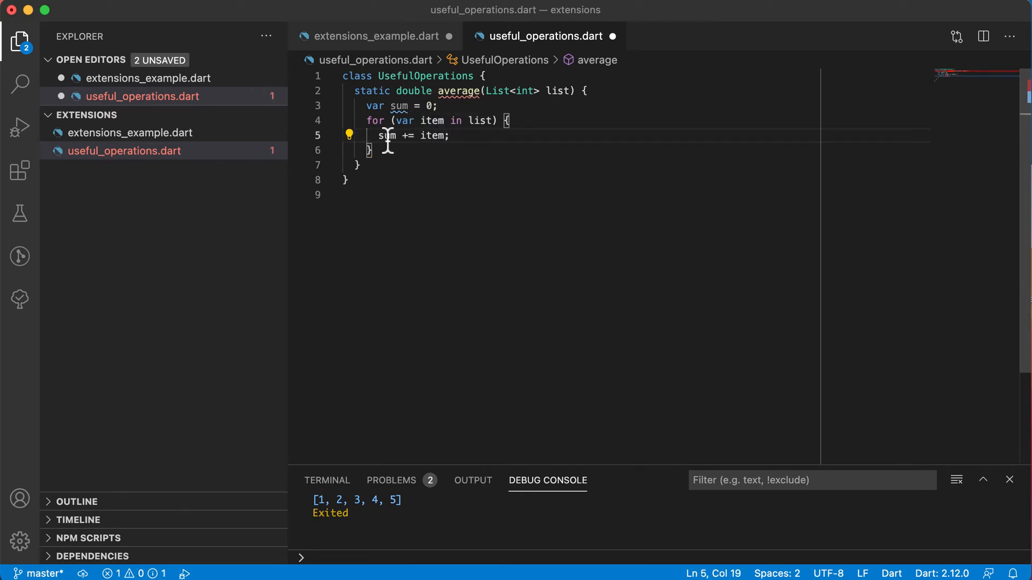
pyautogui.moveTo(428, 106)
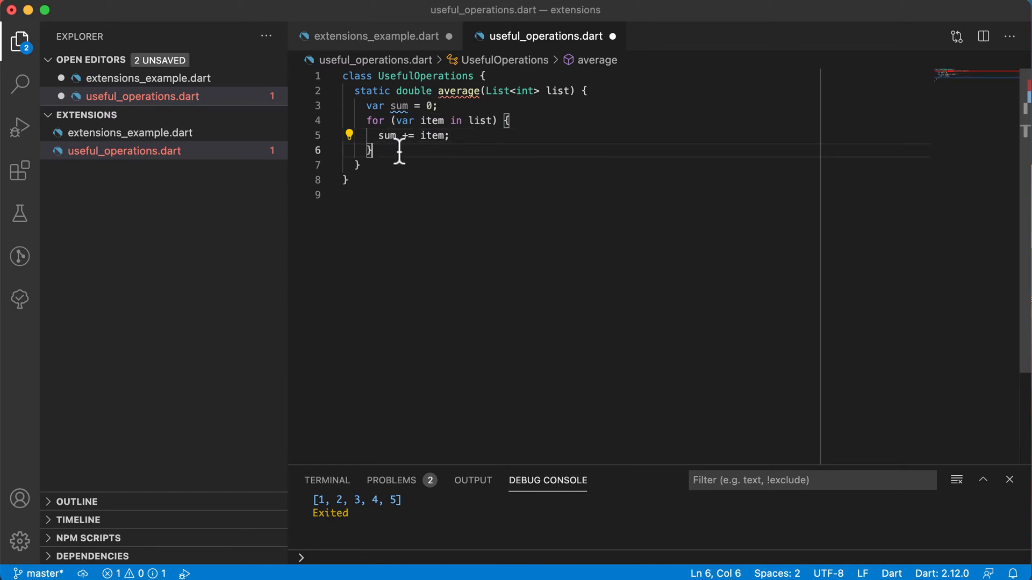
# Return (sum / list.length) from average and save useful_operations.dart.
pyautogui.write('return')
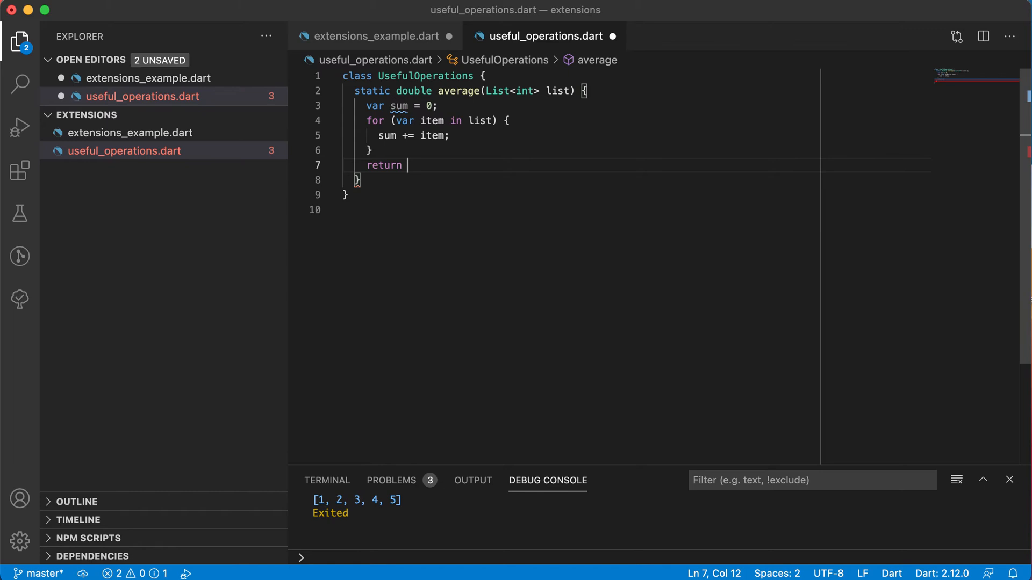
pyautogui.write('(')
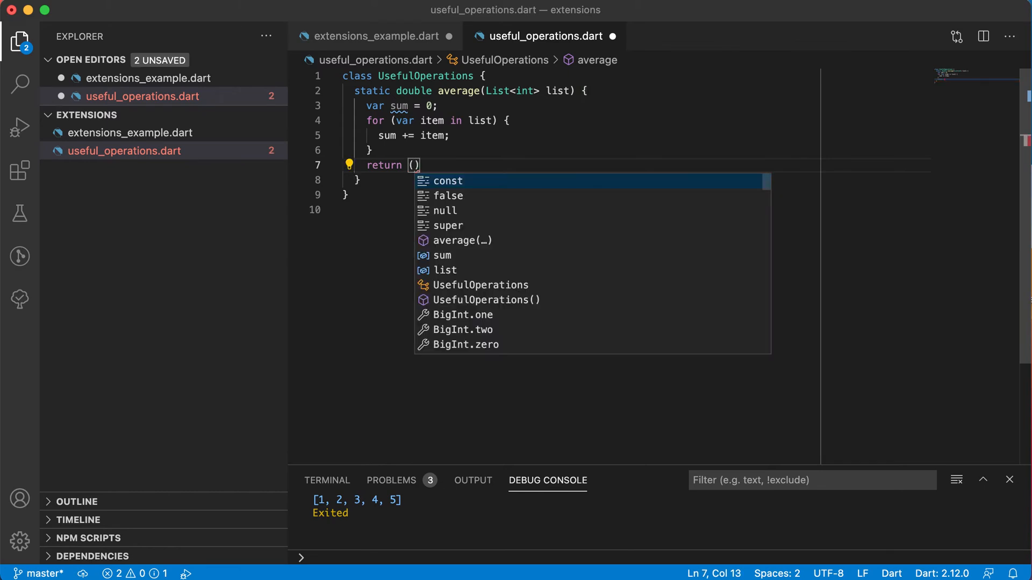
pyautogui.write('sum')
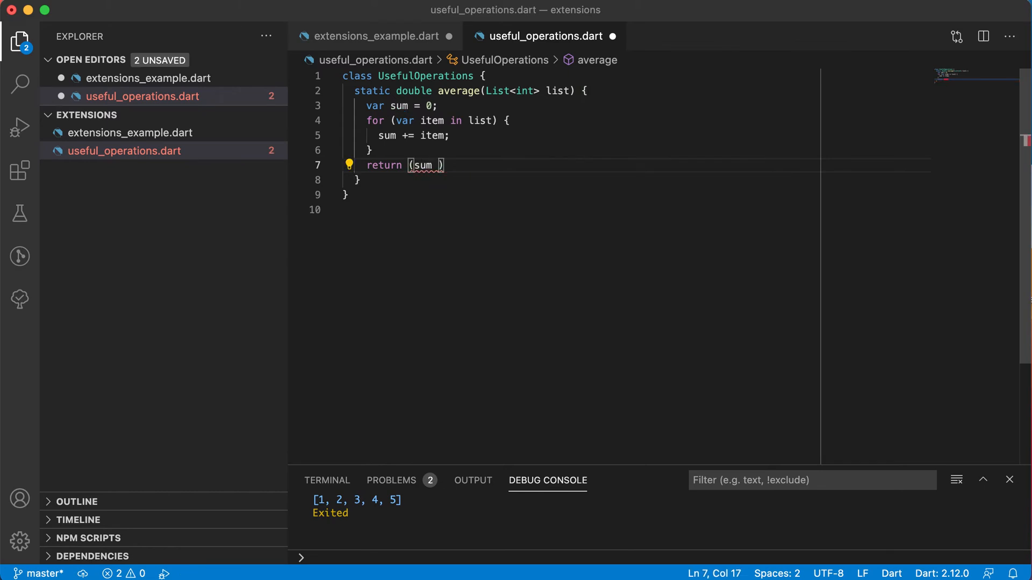
pyautogui.write('/')
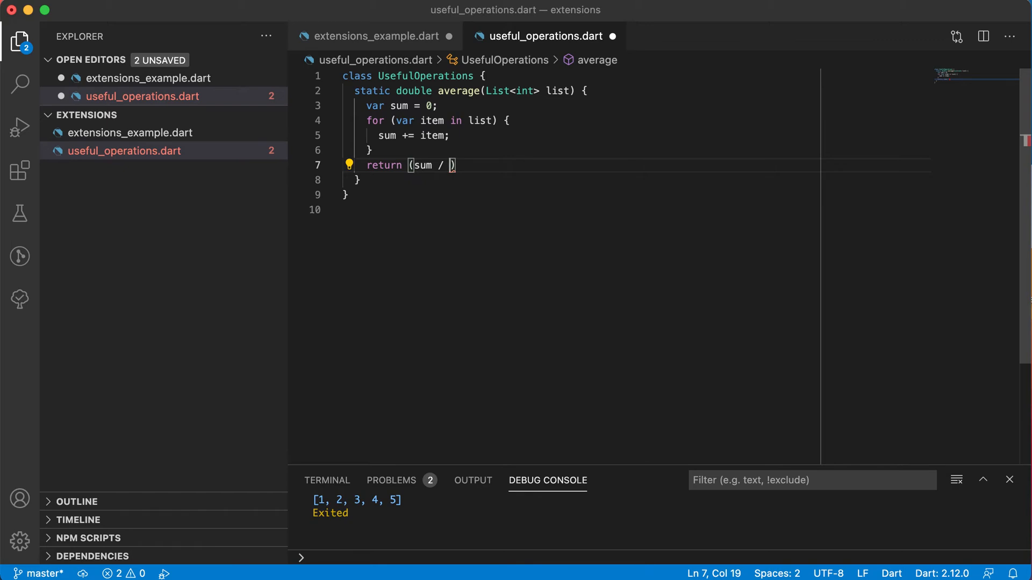
pyautogui.write('list.length')
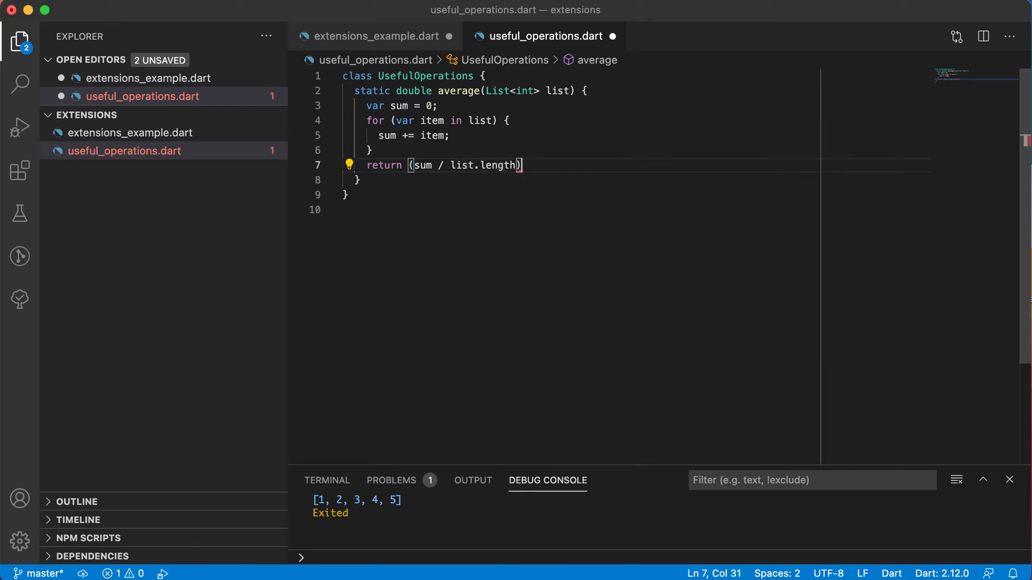
pyautogui.write(';')
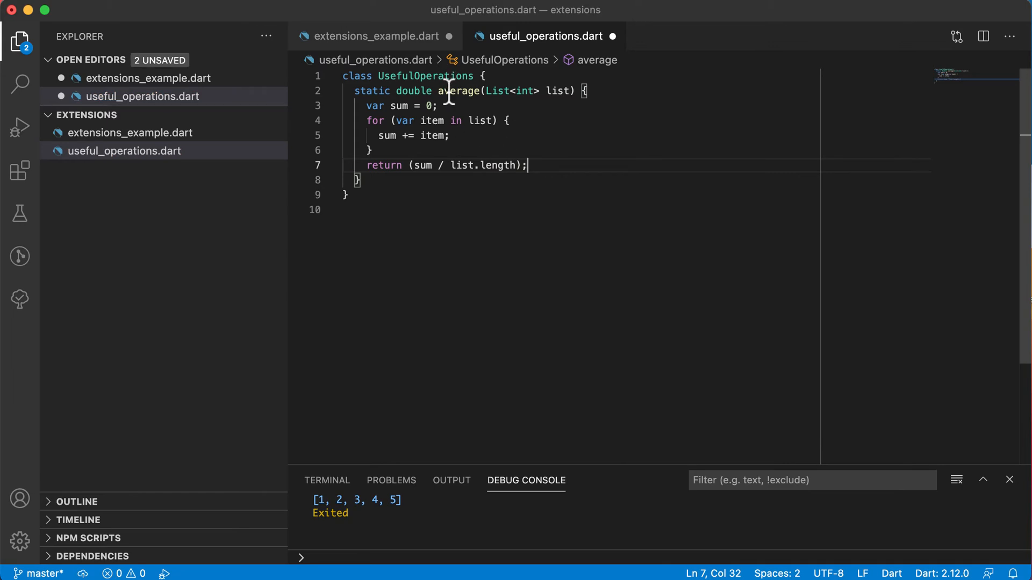
pyautogui.press('cmd+s')
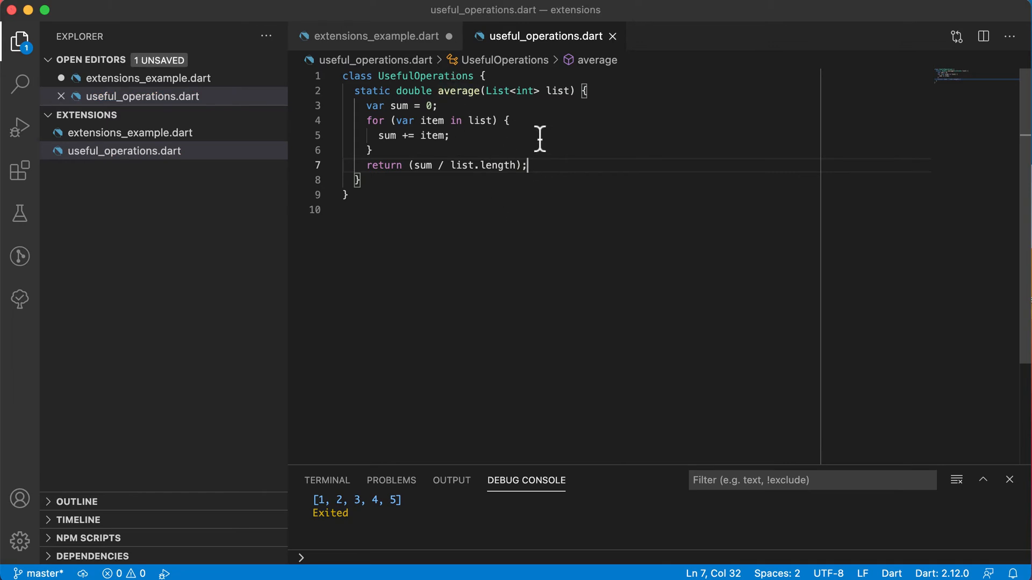
# In extensions_example.dart print UsefulOperations.average(list) and run it to get 3.0.
pyautogui.click(367, 35)
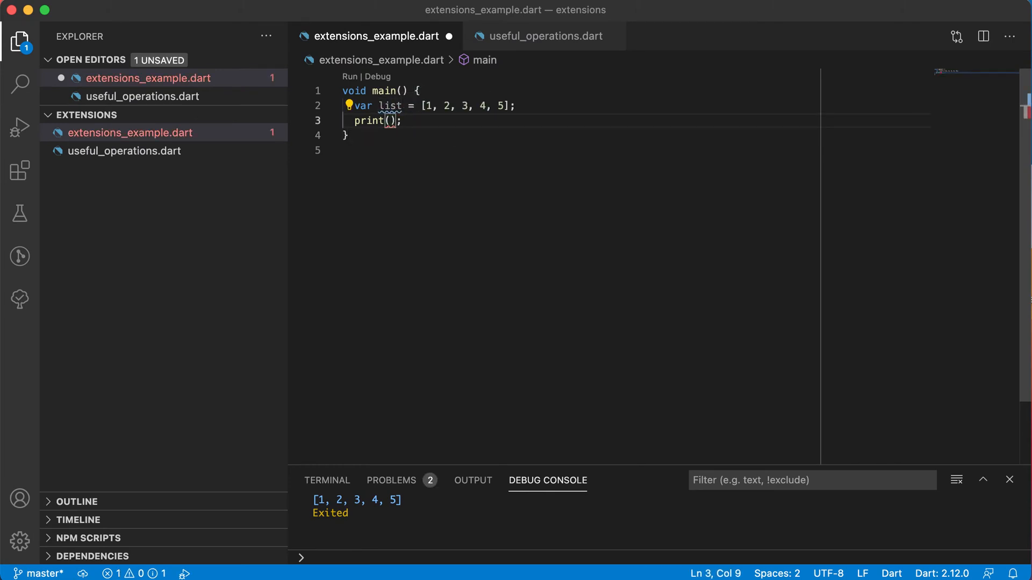
pyautogui.write('UsefulOperations')
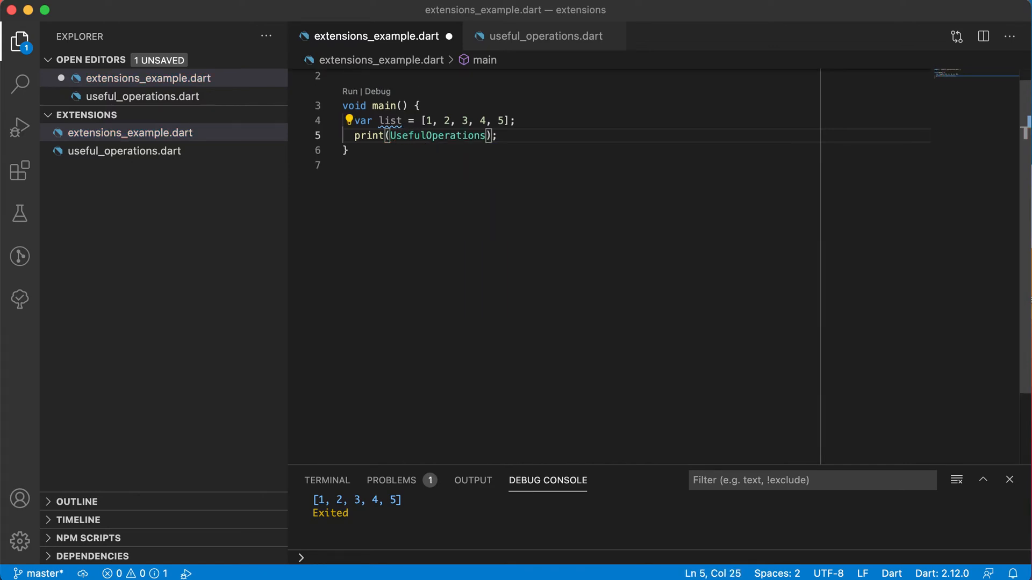
pyautogui.write('.average(list')
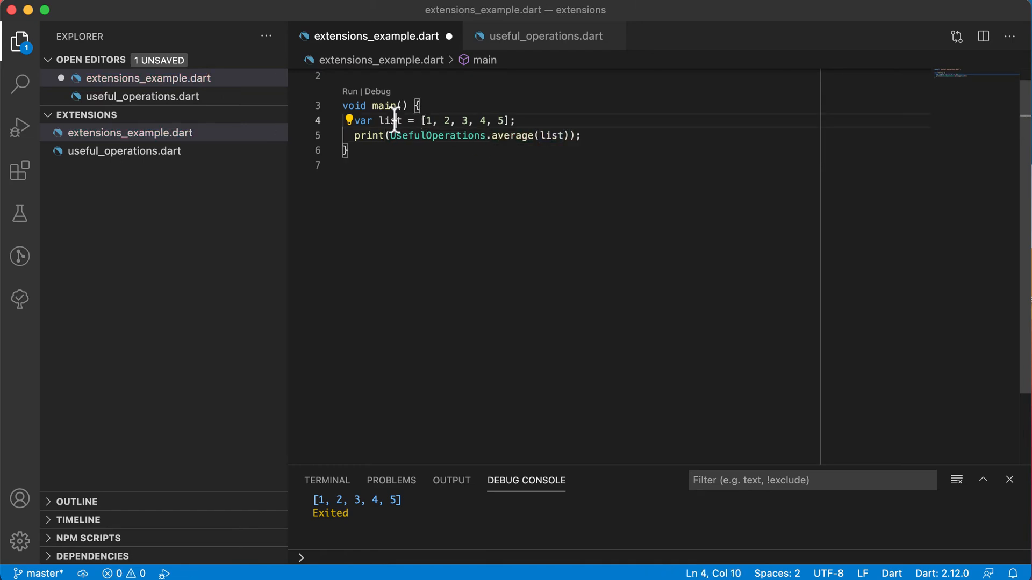
pyautogui.press('cmd+s')
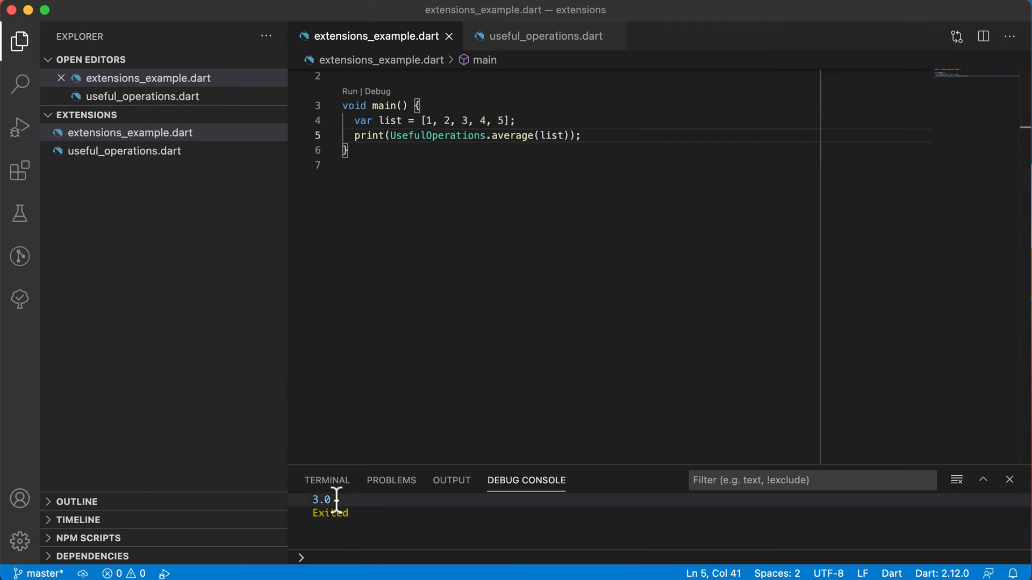
# Compare main's list with the average method, then select the average call to replace.
pyautogui.doubleClick(389, 121)
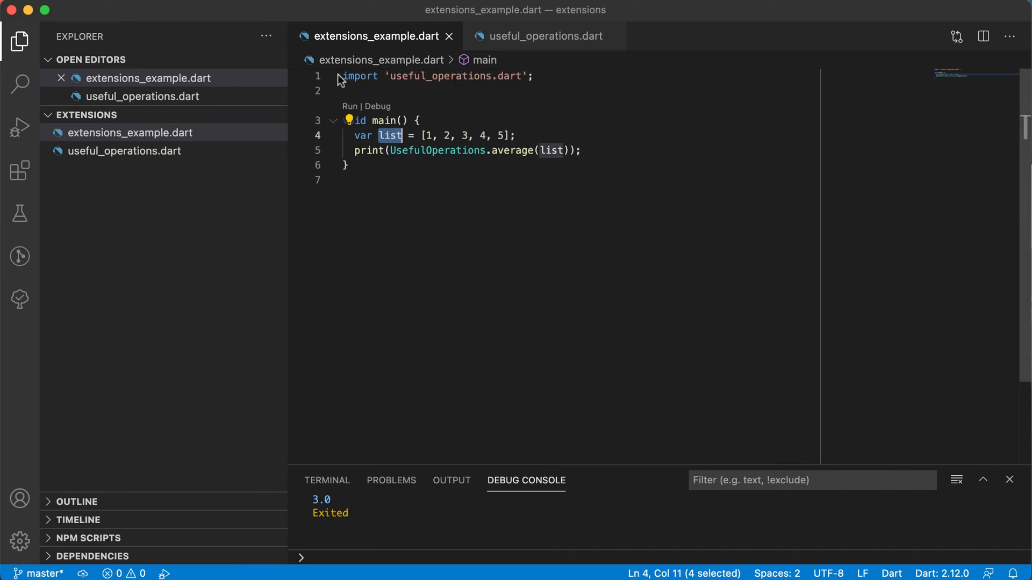
pyautogui.moveTo(448, 82)
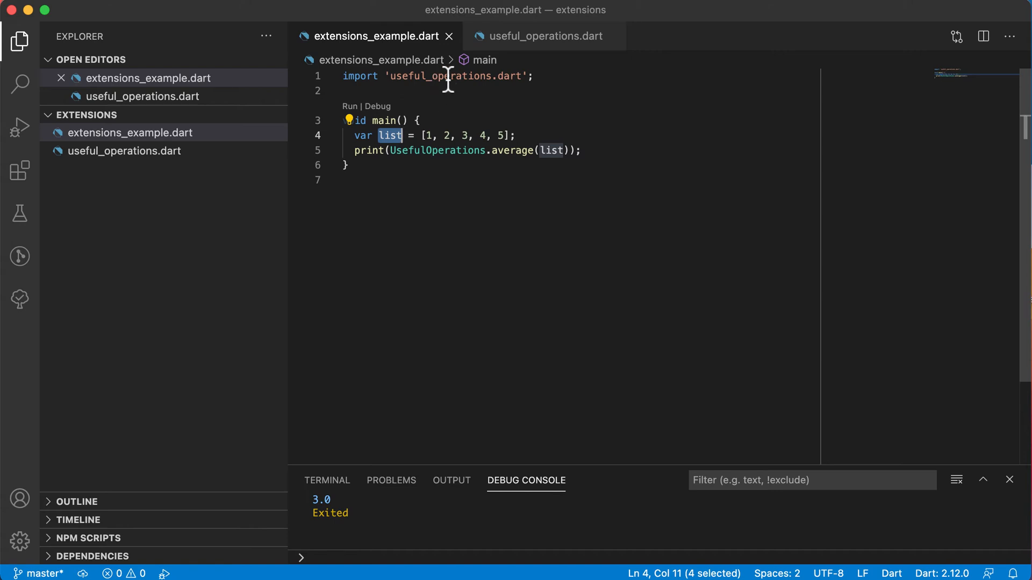
pyautogui.click(540, 37)
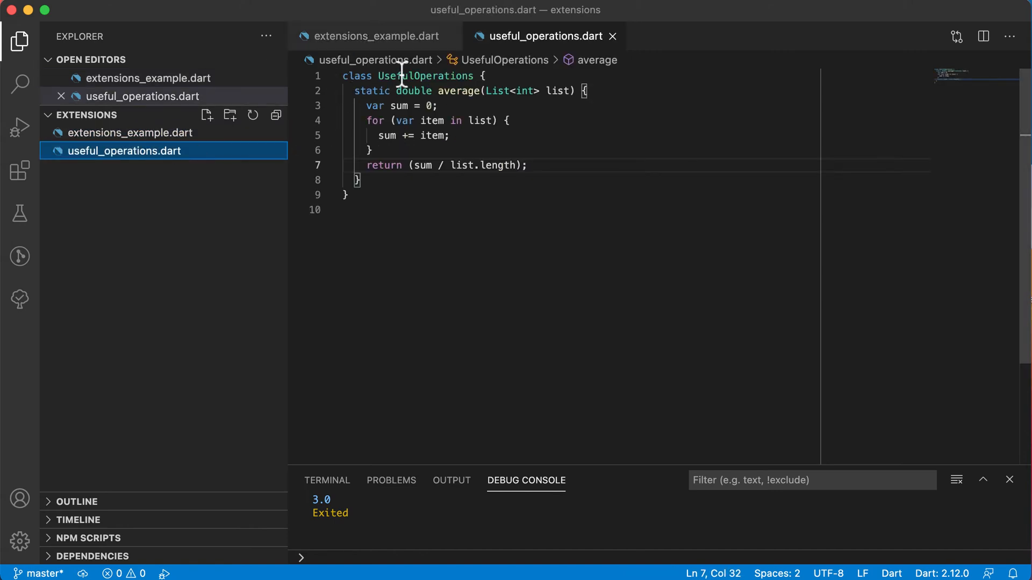
pyautogui.click(559, 90)
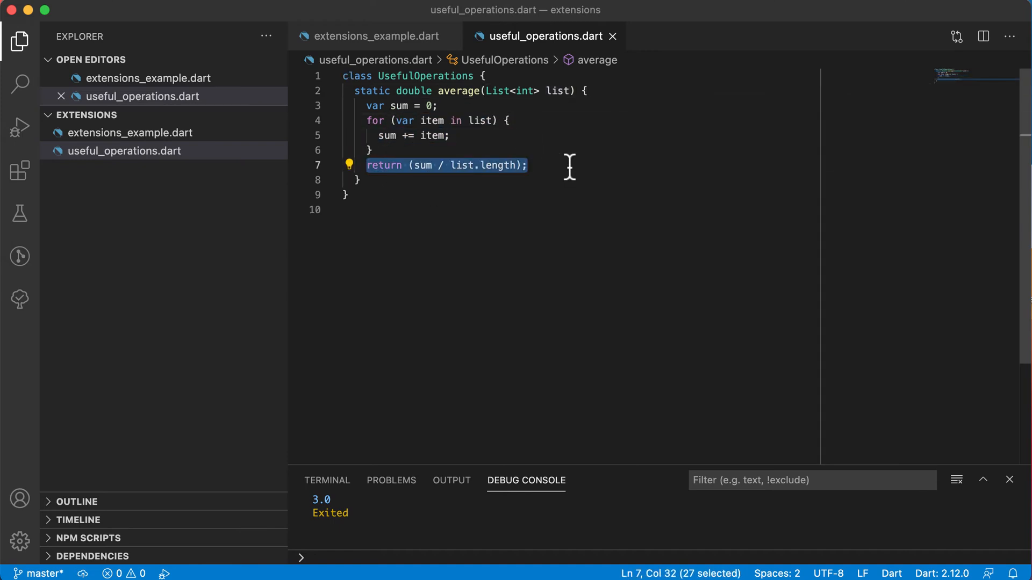
pyautogui.click(371, 37)
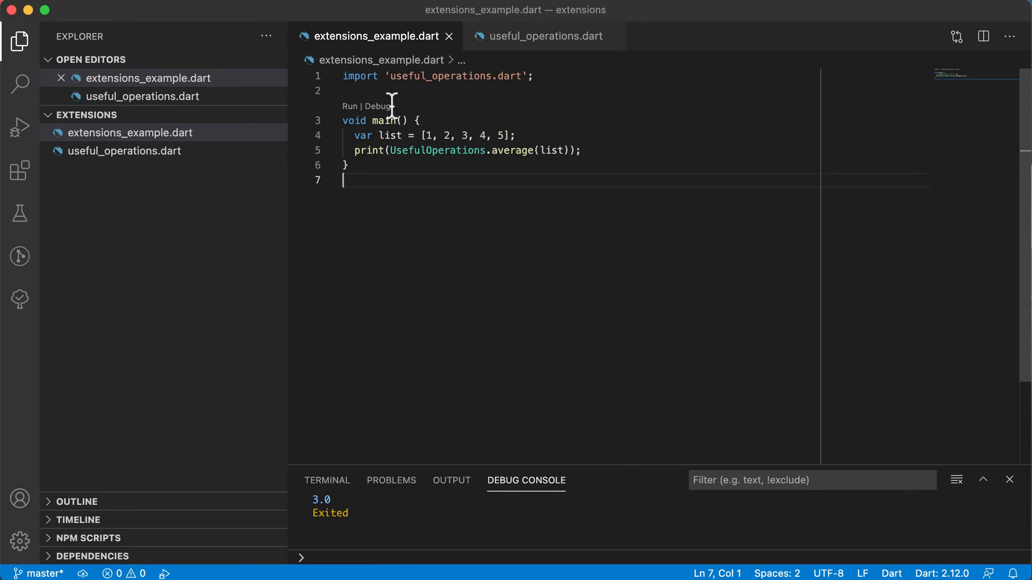
pyautogui.doubleClick(510, 150)
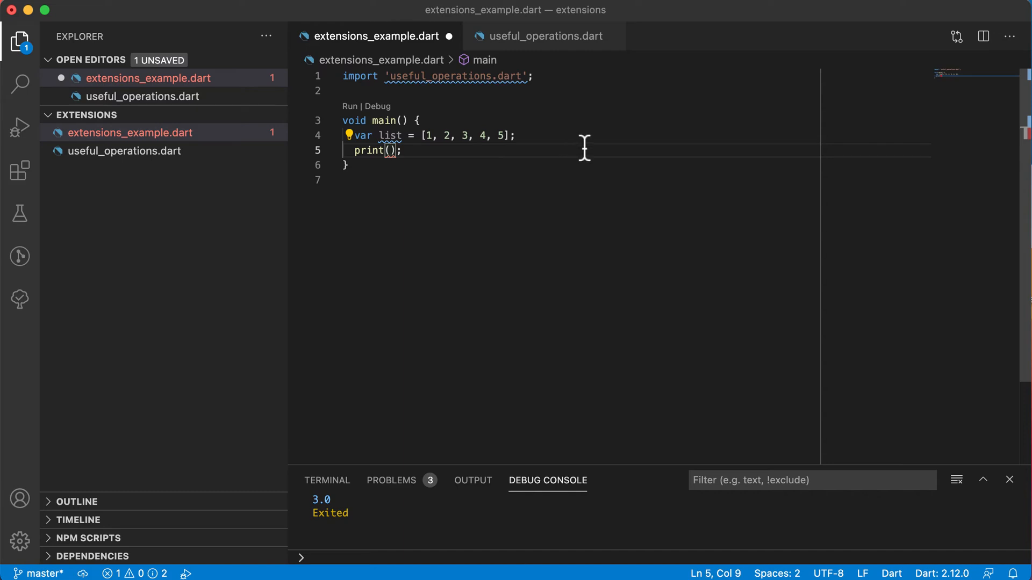
pyautogui.moveTo(378, 145)
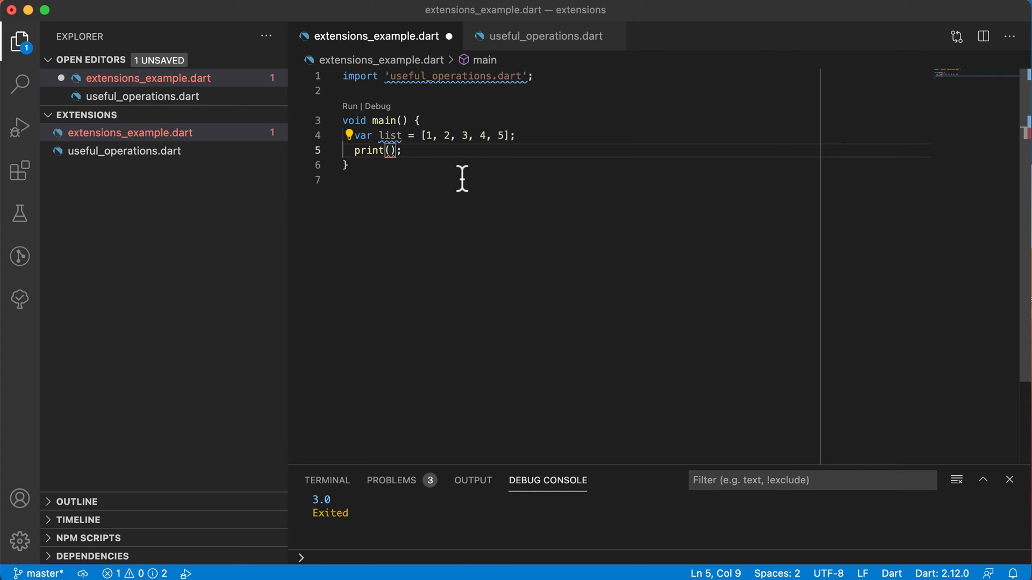
# Make main's print argument list again, trying a dot after it.
pyautogui.write('list')
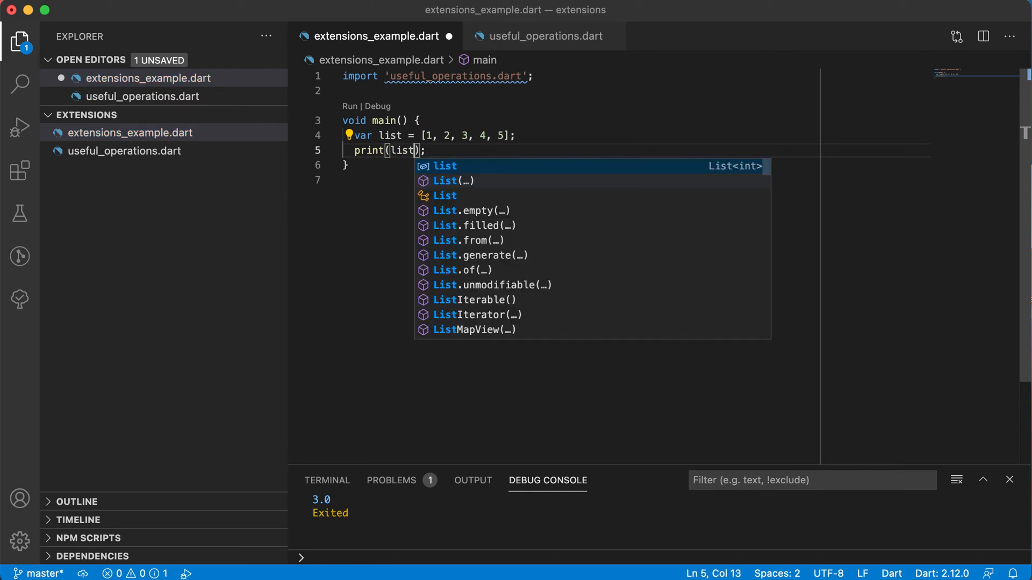
pyautogui.write('.')
pyautogui.write('e')
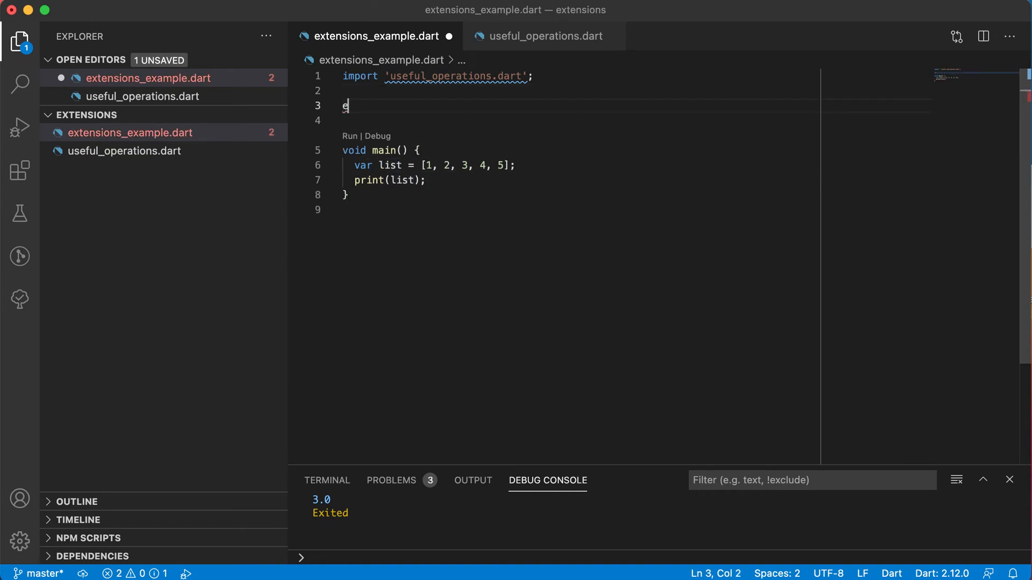
# Write extension ListAverage on List<int> { } above main.
pyautogui.write('xtension')
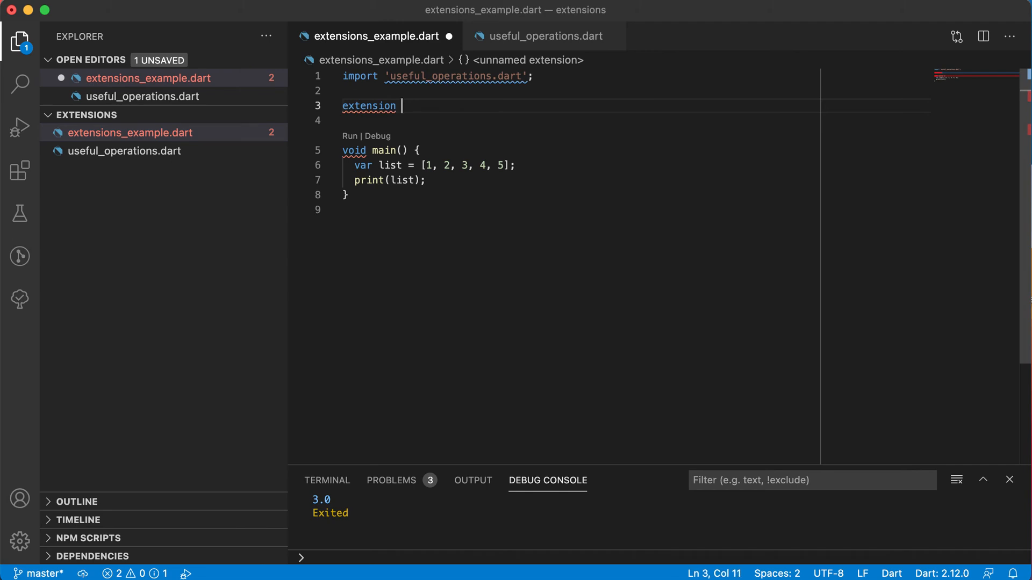
pyautogui.write('List')
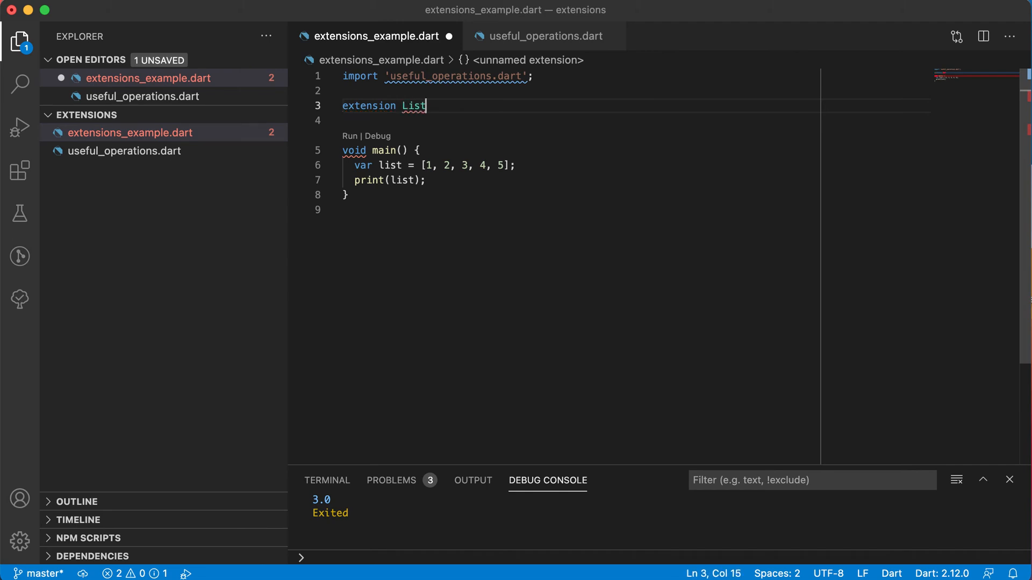
pyautogui.write('Average on')
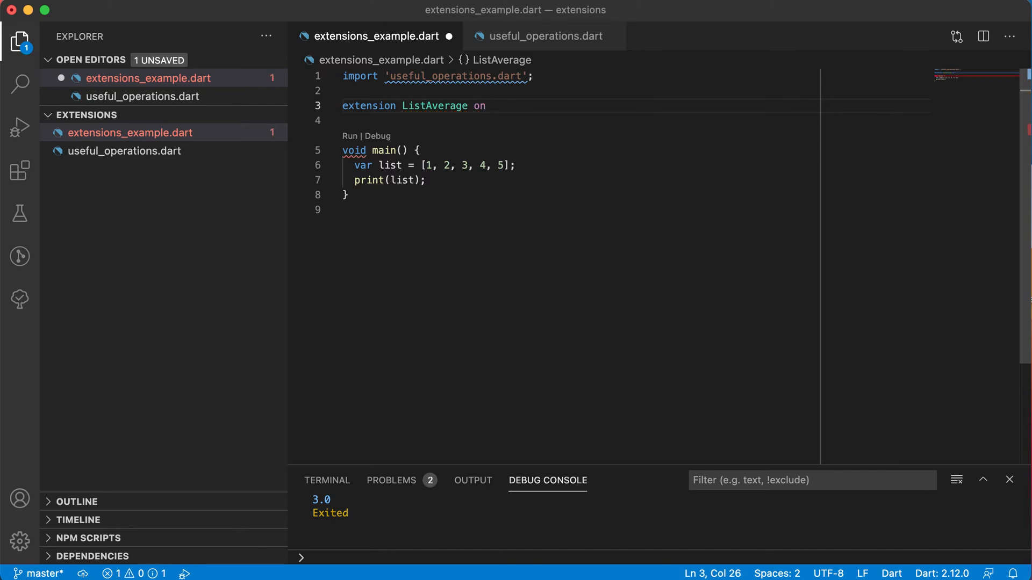
pyautogui.write('List')
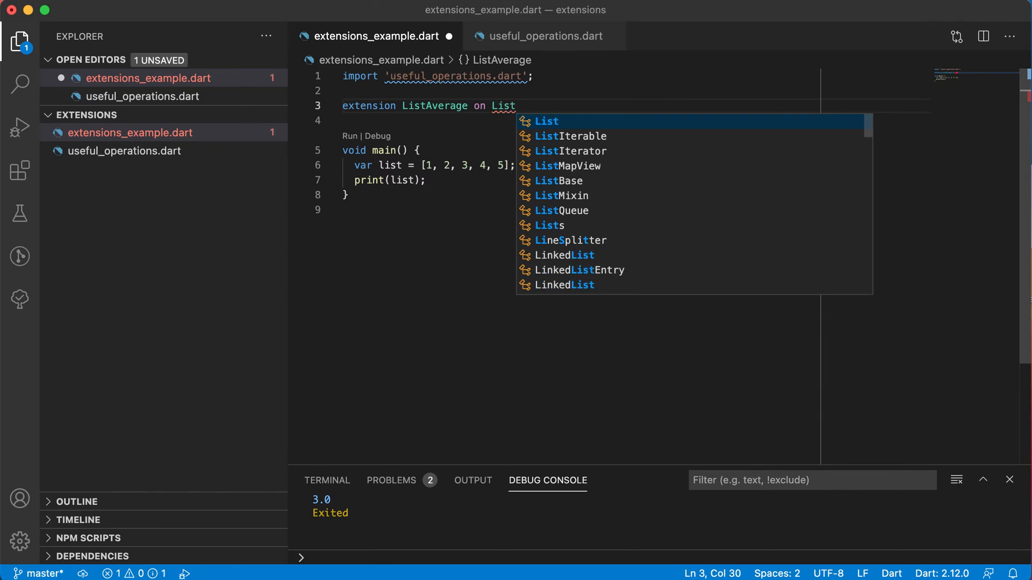
pyautogui.write('<')
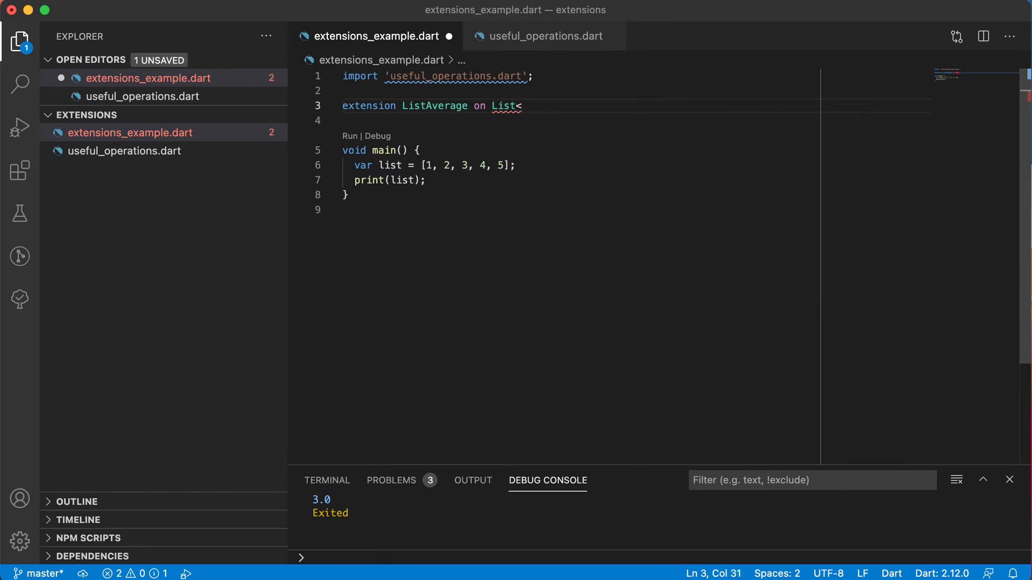
pyautogui.write('int>')
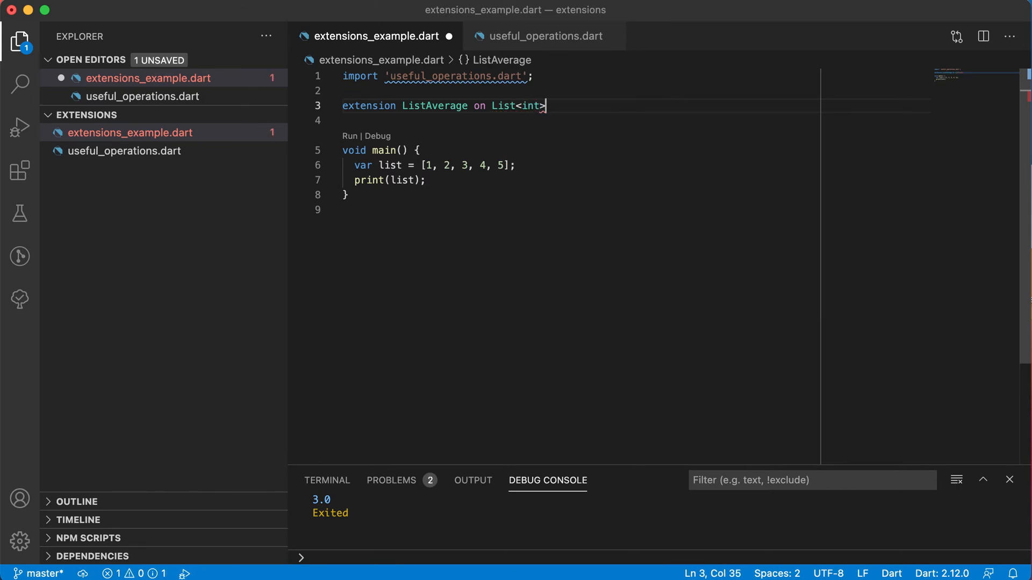
pyautogui.write('{')
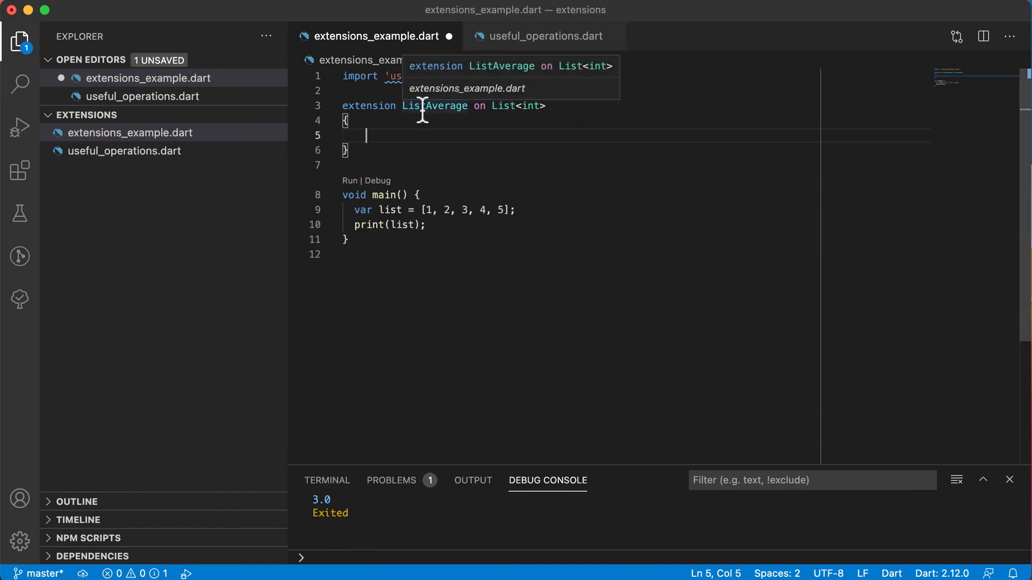
# Begin a double member inside the ListAverage extension body.
pyautogui.doubleClick(503, 106)
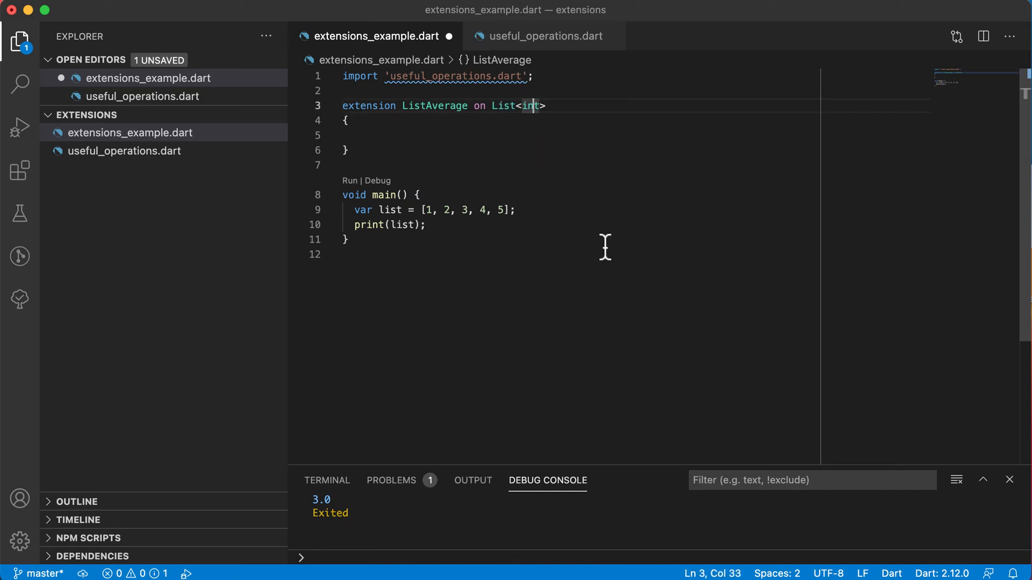
pyautogui.click(365, 135)
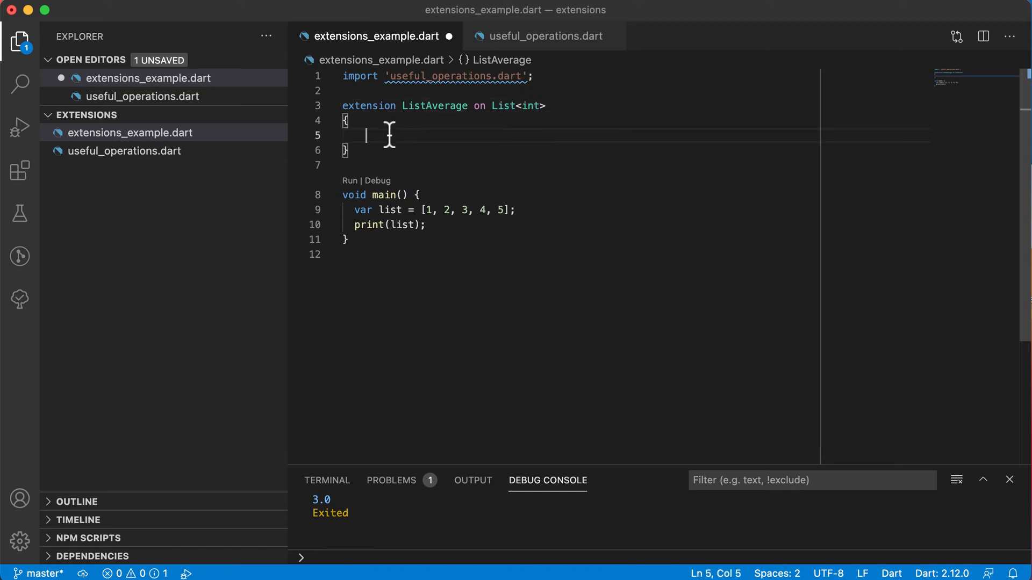
pyautogui.write('double')
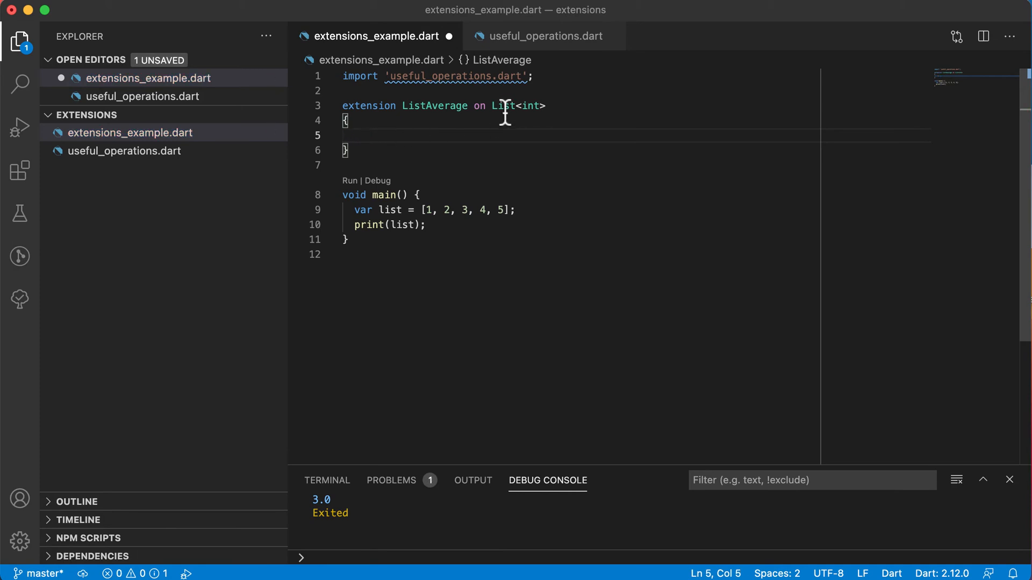
# Copy the average(List<int> list) method from useful_operations.dart into ListAverage.
pyautogui.click(539, 36)
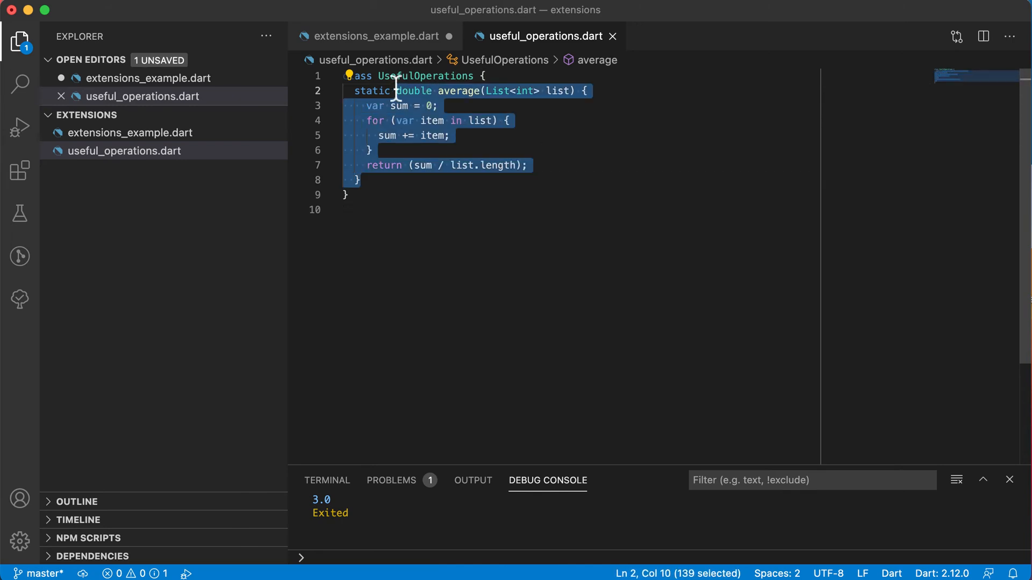
pyautogui.click(374, 36)
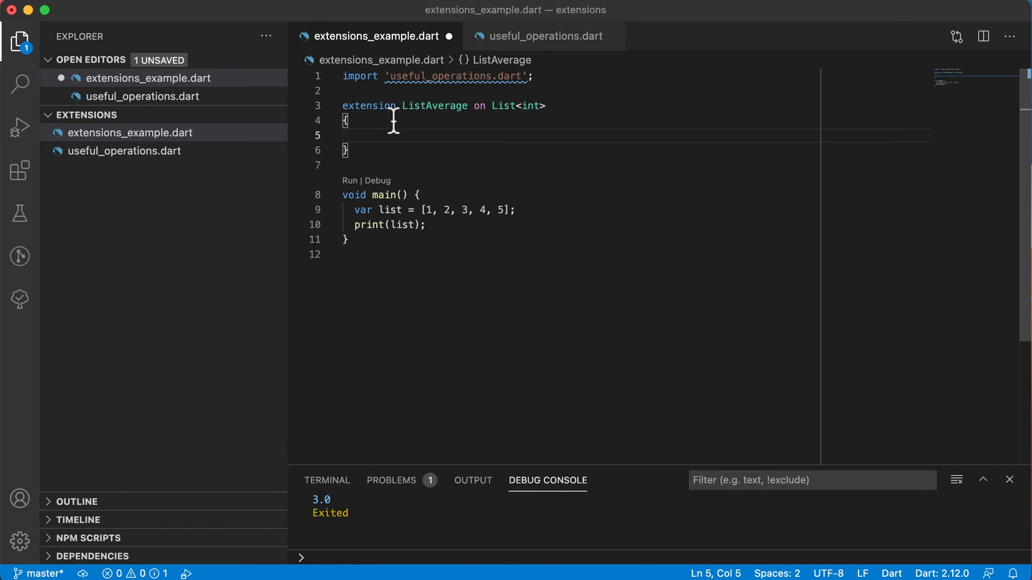
pyautogui.write('double average(List<int> list) {')
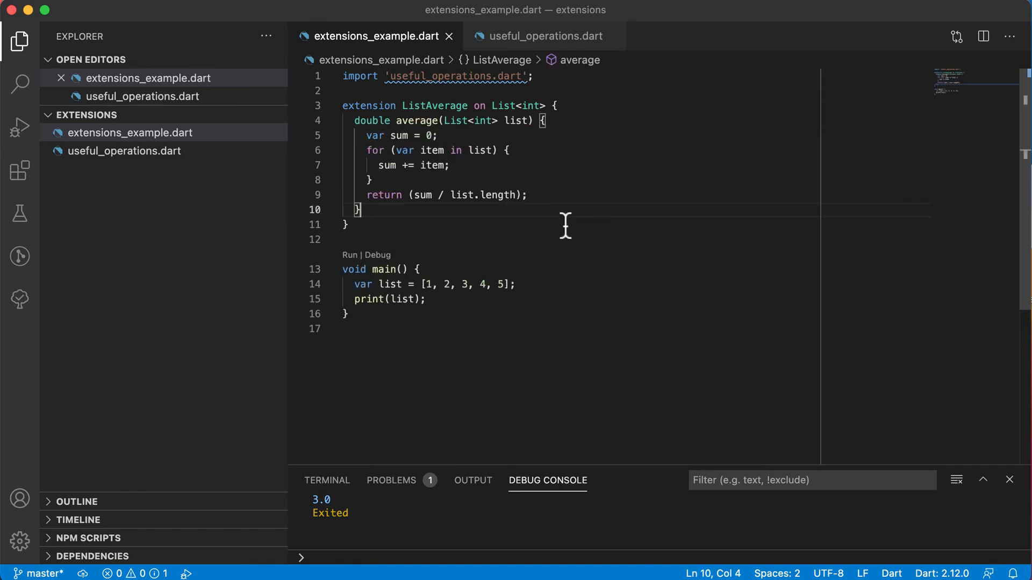
pyautogui.moveTo(365, 123)
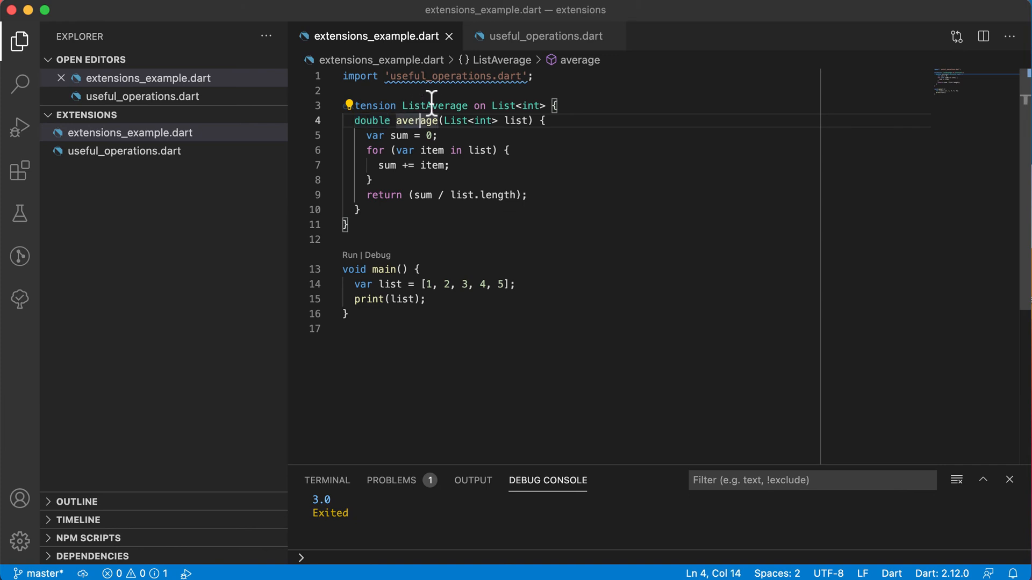
# Delete average's List<int> list parameter and change main to print list.average().
pyautogui.moveTo(445, 120); pyautogui.dragTo(530, 120)
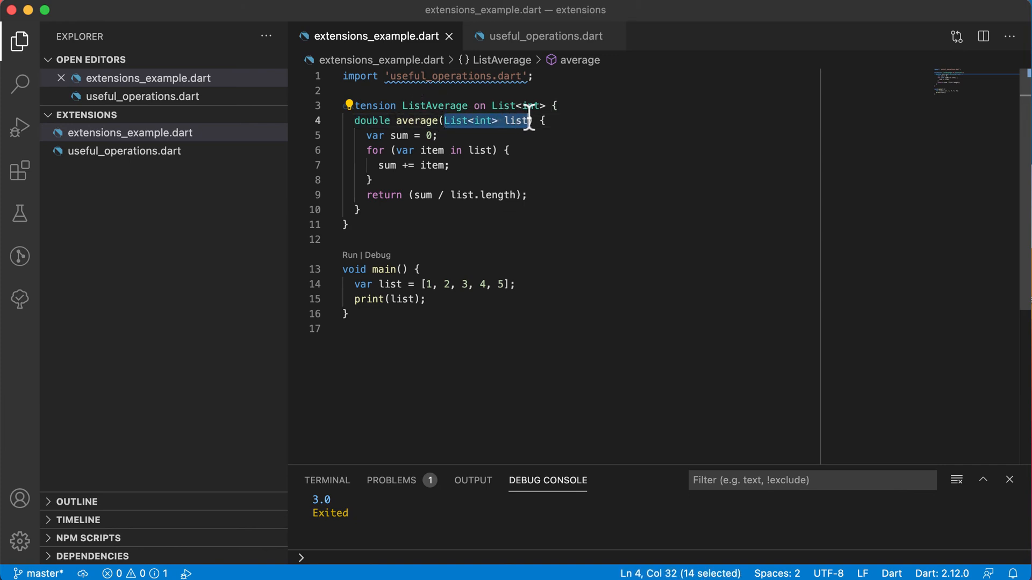
pyautogui.press('Delete')
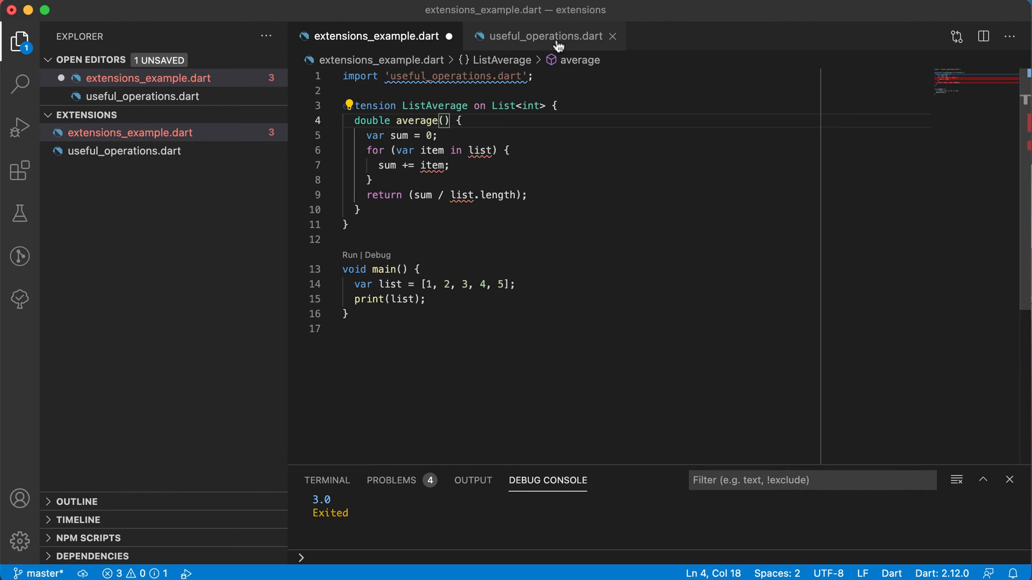
pyautogui.click(543, 37)
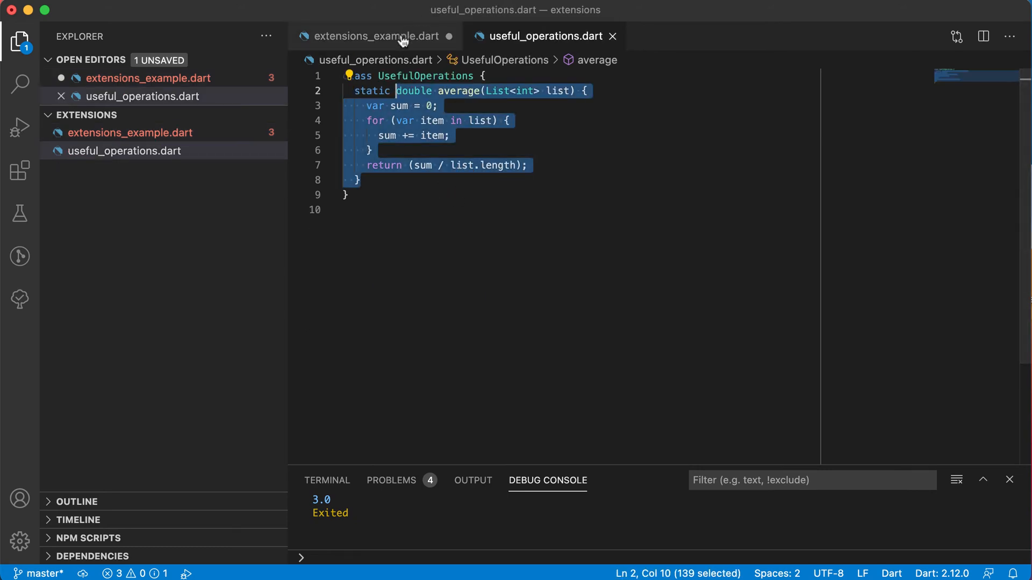
pyautogui.click(374, 37)
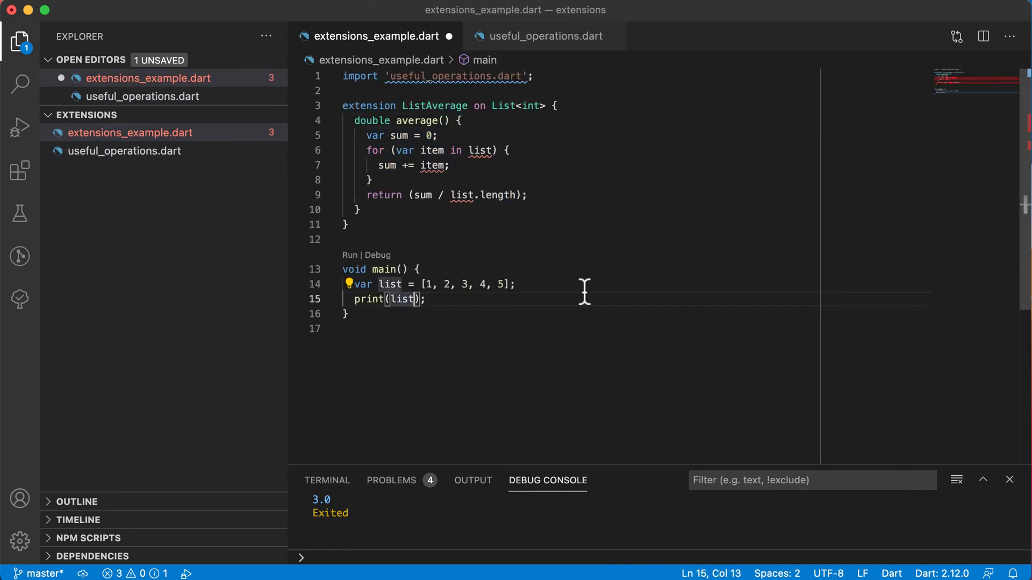
pyautogui.write('.average(')
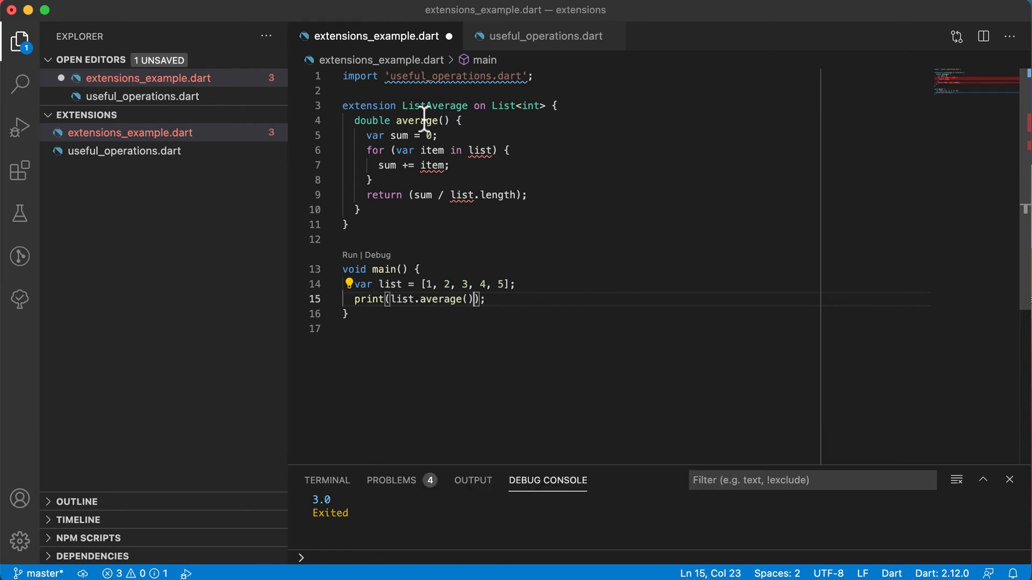
pyautogui.moveTo(500, 259)
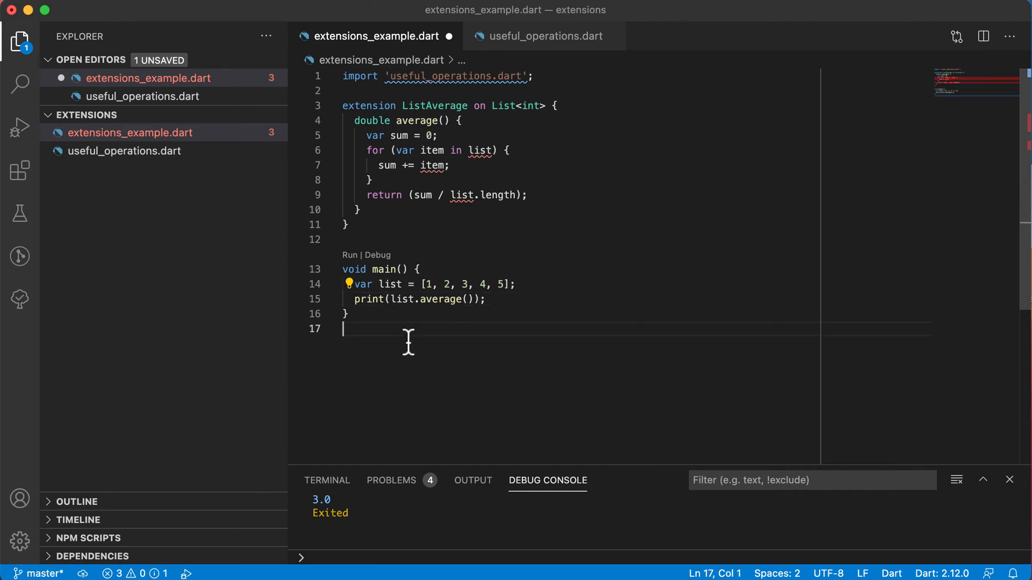
# Point out how list in print(list.average()) becomes this inside the extension's loop.
pyautogui.doubleClick(437, 299)
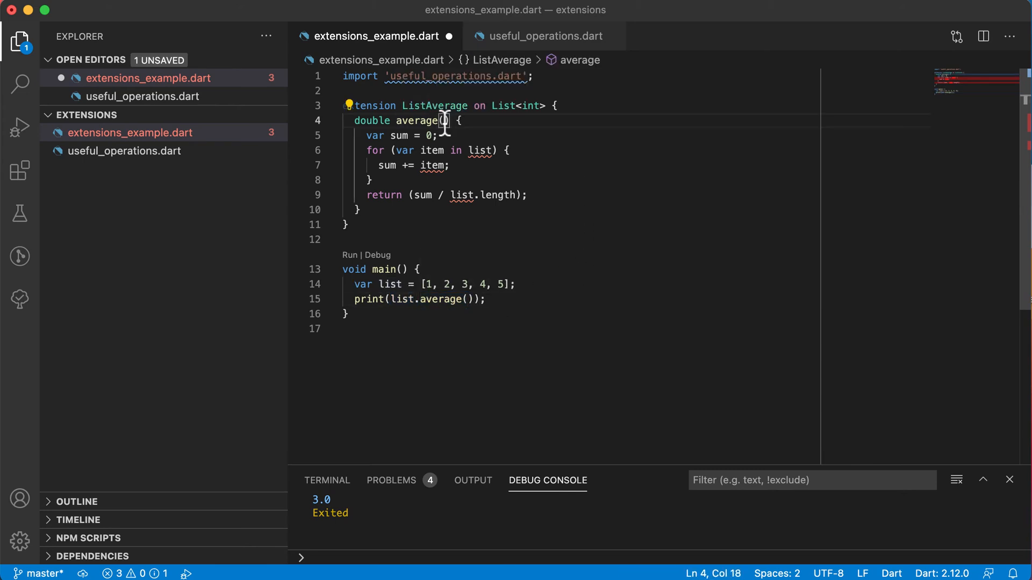
pyautogui.doubleClick(444, 299)
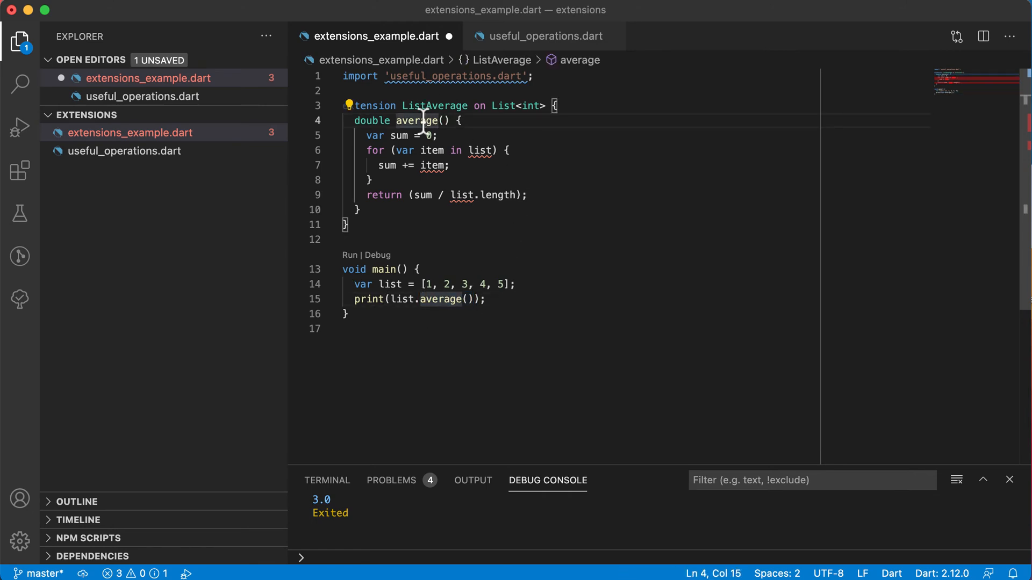
pyautogui.doubleClick(400, 298)
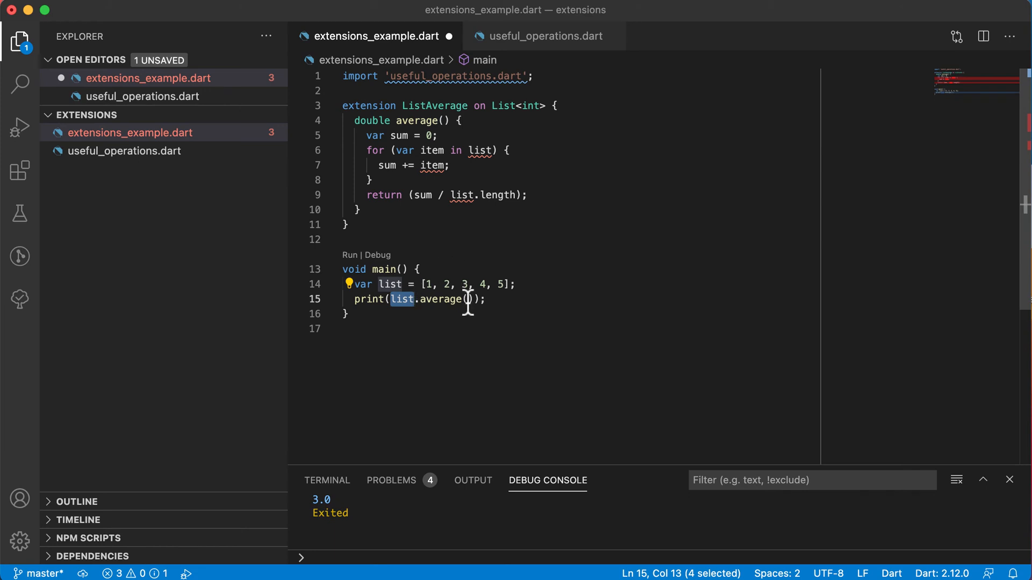
pyautogui.moveTo(399, 299)
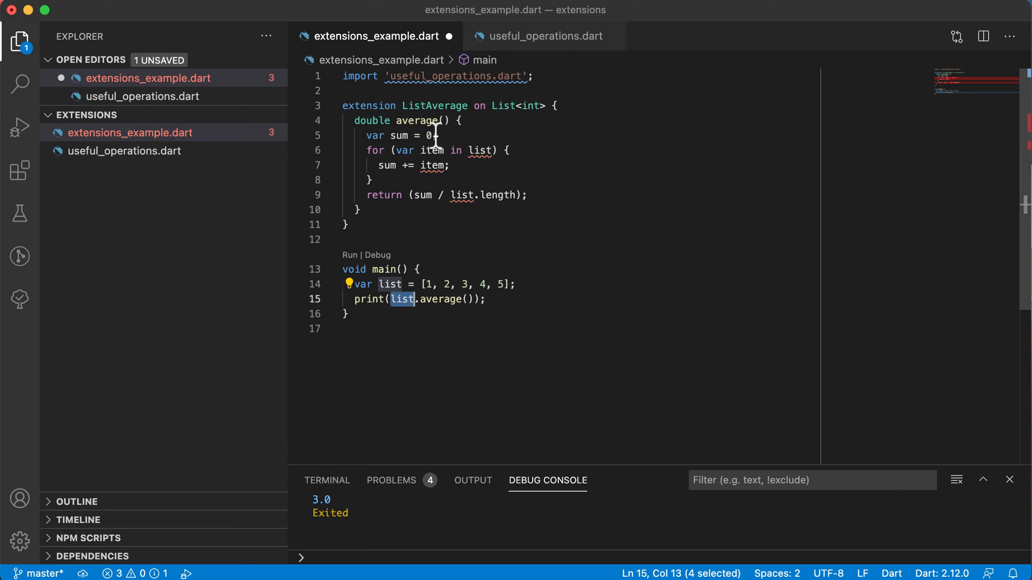
pyautogui.moveTo(503, 195)
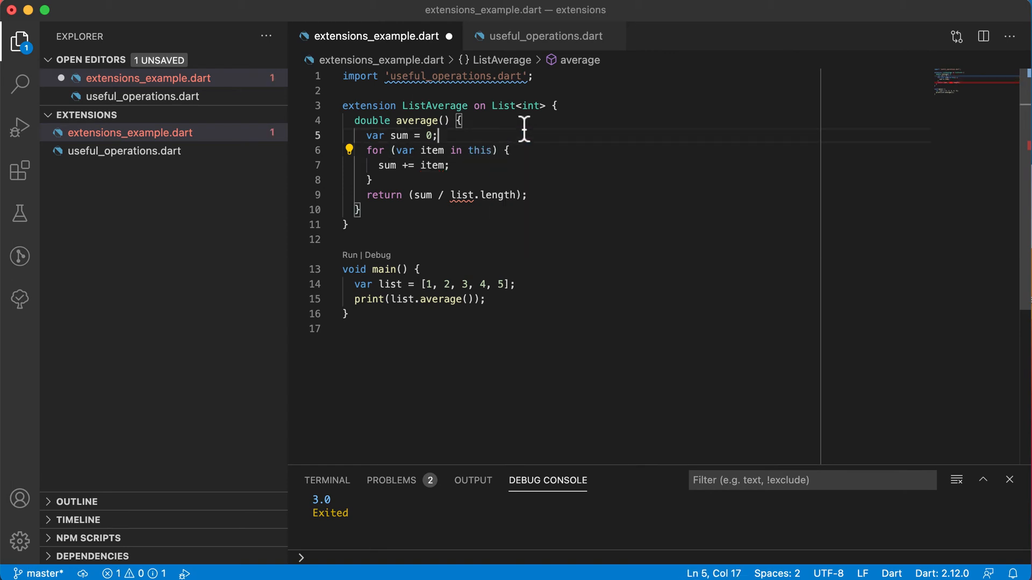
pyautogui.doubleClick(401, 299)
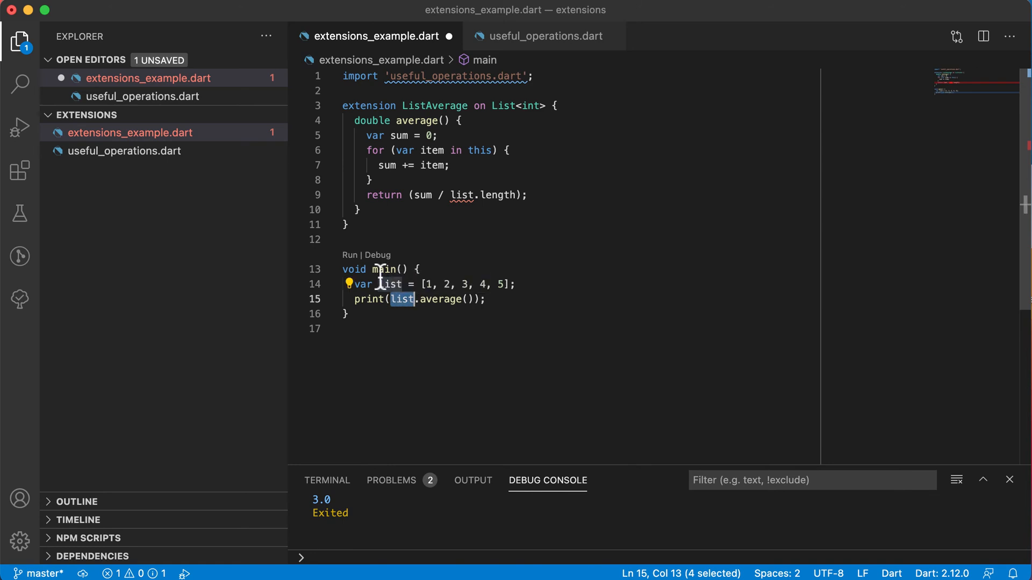
pyautogui.moveTo(519, 284)
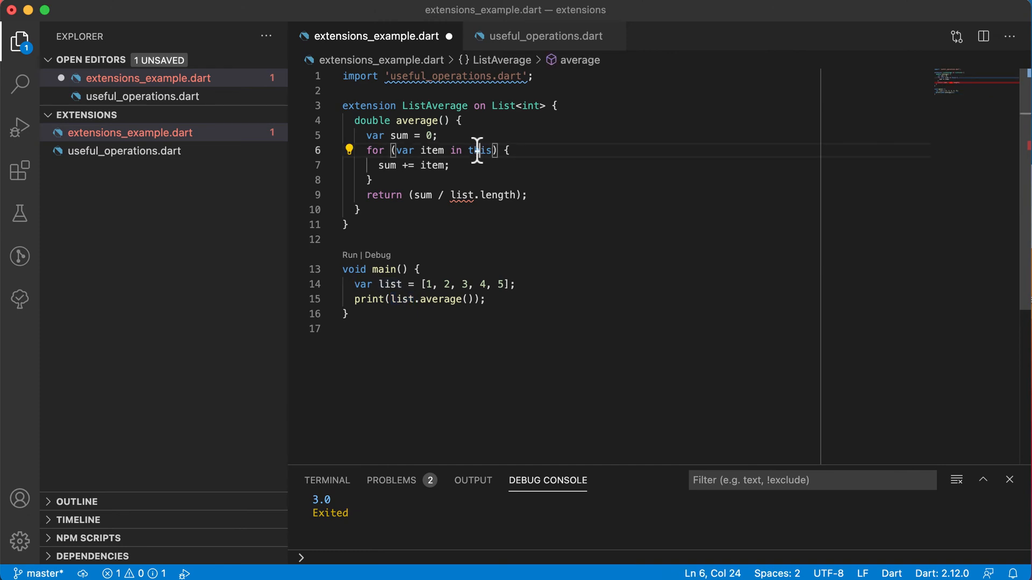
pyautogui.doubleClick(479, 150)
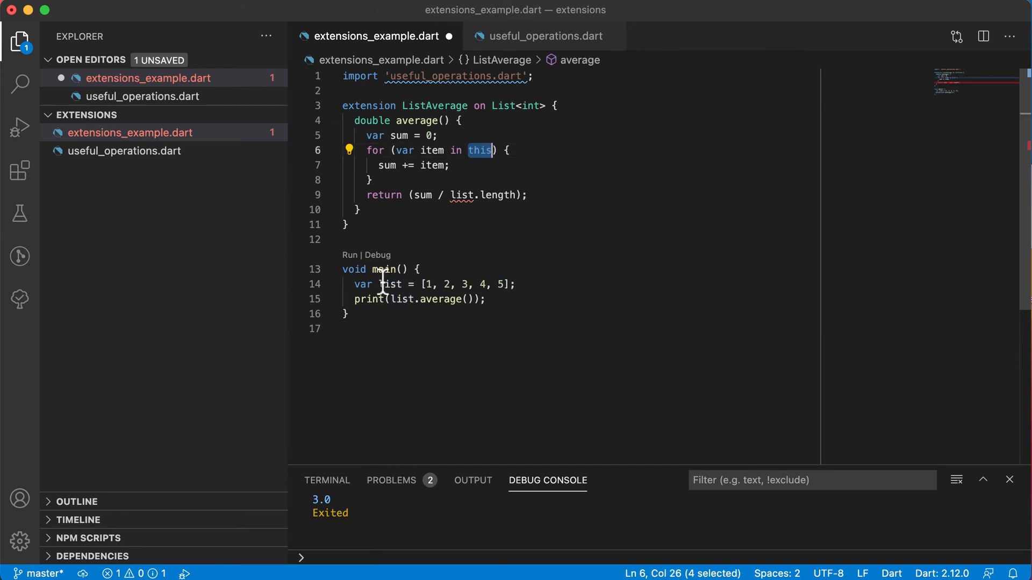
pyautogui.click(388, 299)
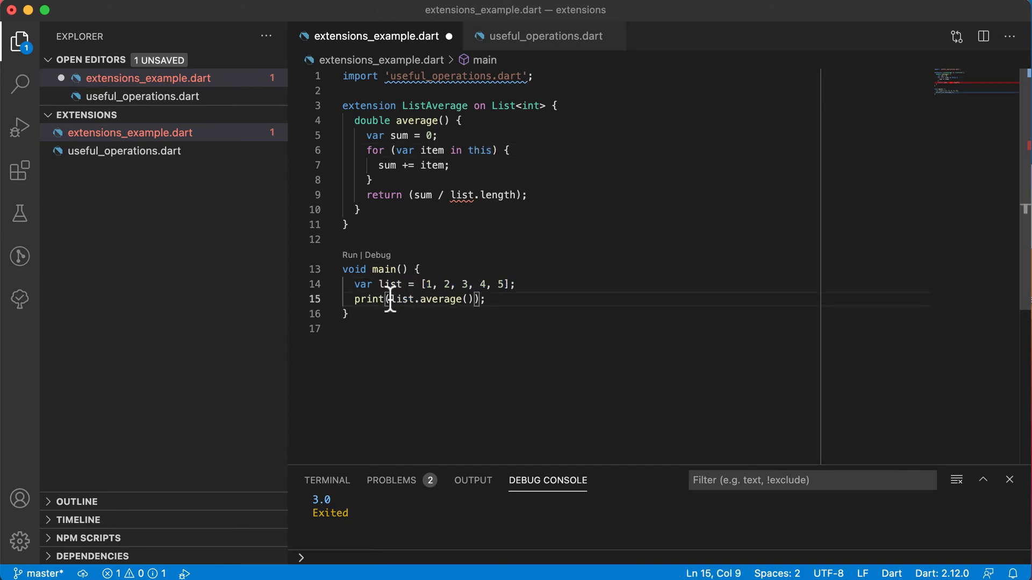
pyautogui.doubleClick(401, 299)
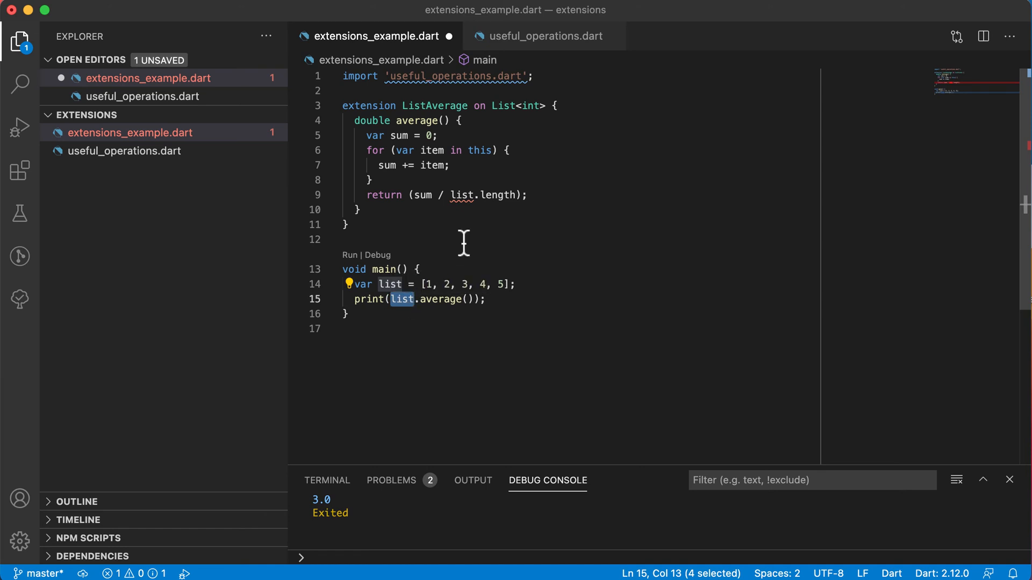
pyautogui.moveTo(438, 130)
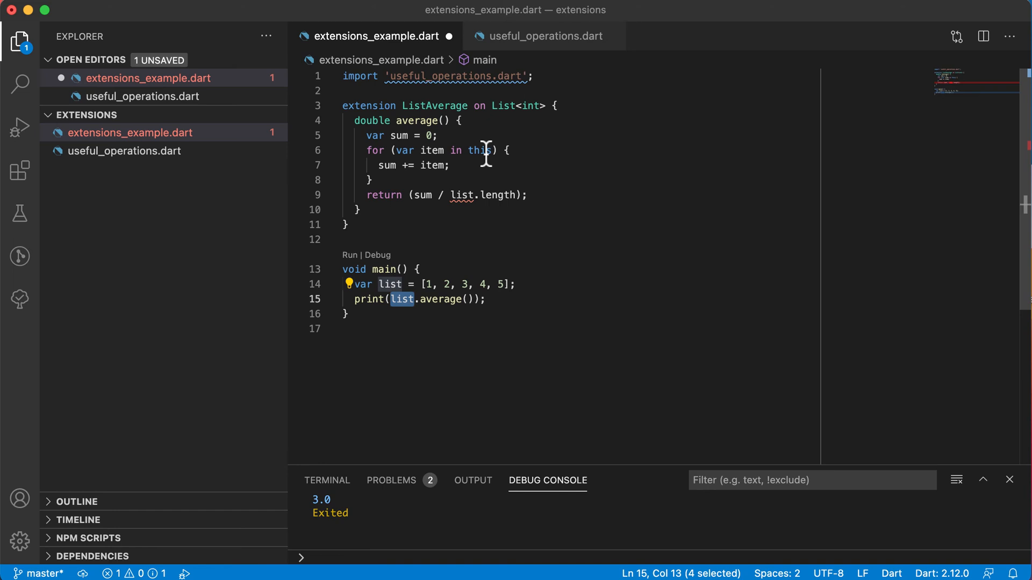
pyautogui.moveTo(380, 165)
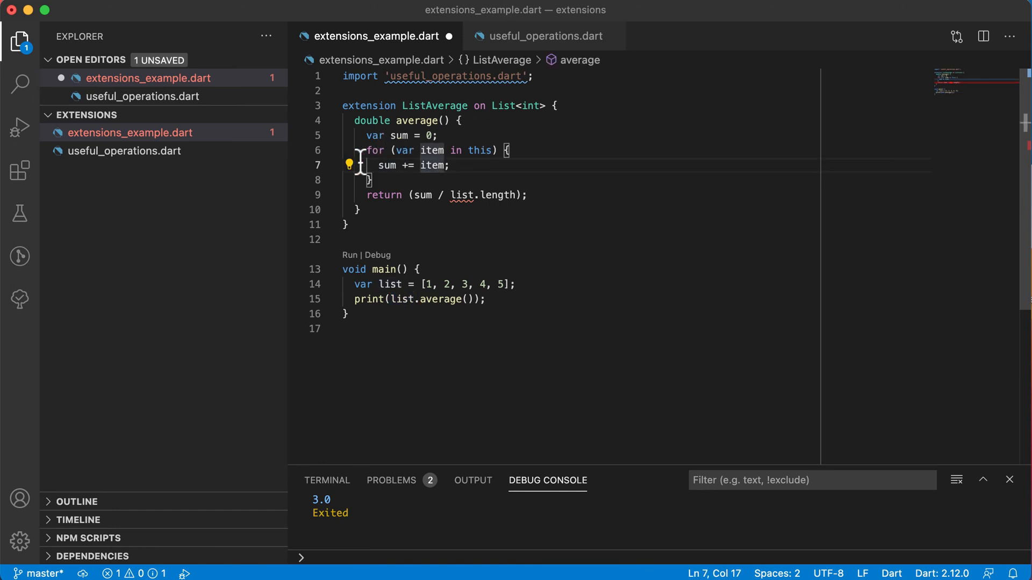
# Change list.length to this.length in the return, then paste a duplicate extension below.
pyautogui.click(464, 195)
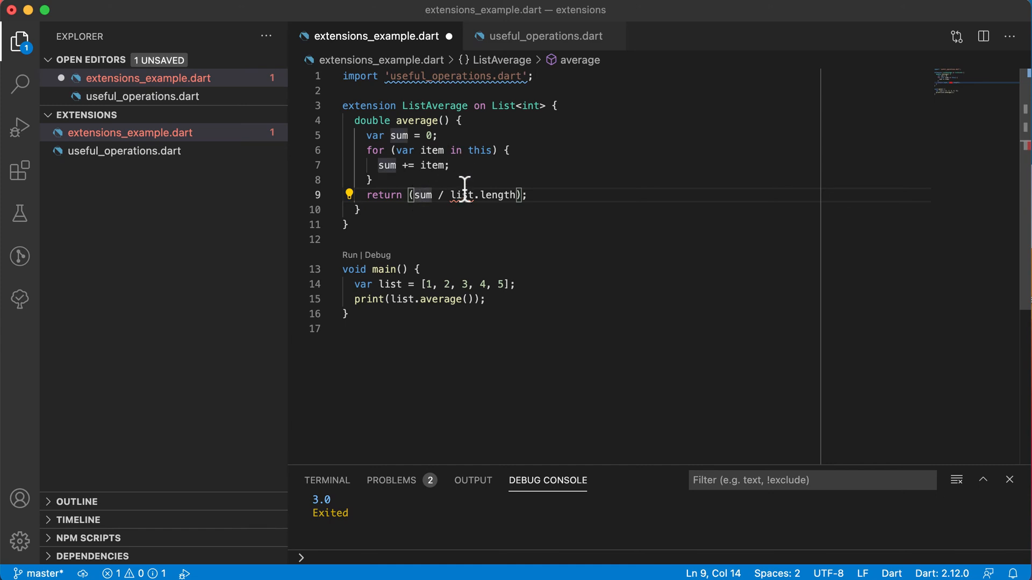
pyautogui.write('this')
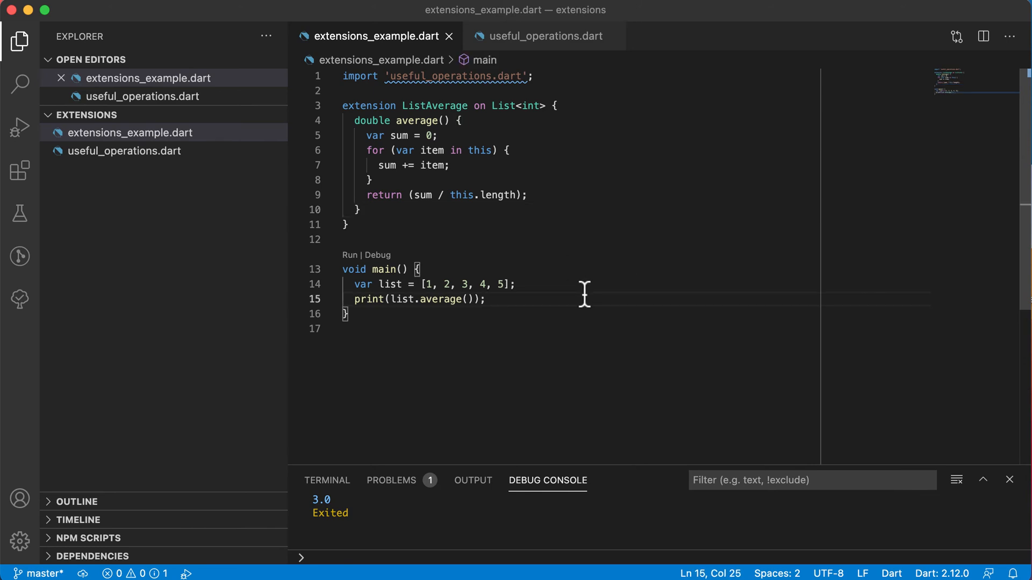
pyautogui.click(453, 298)
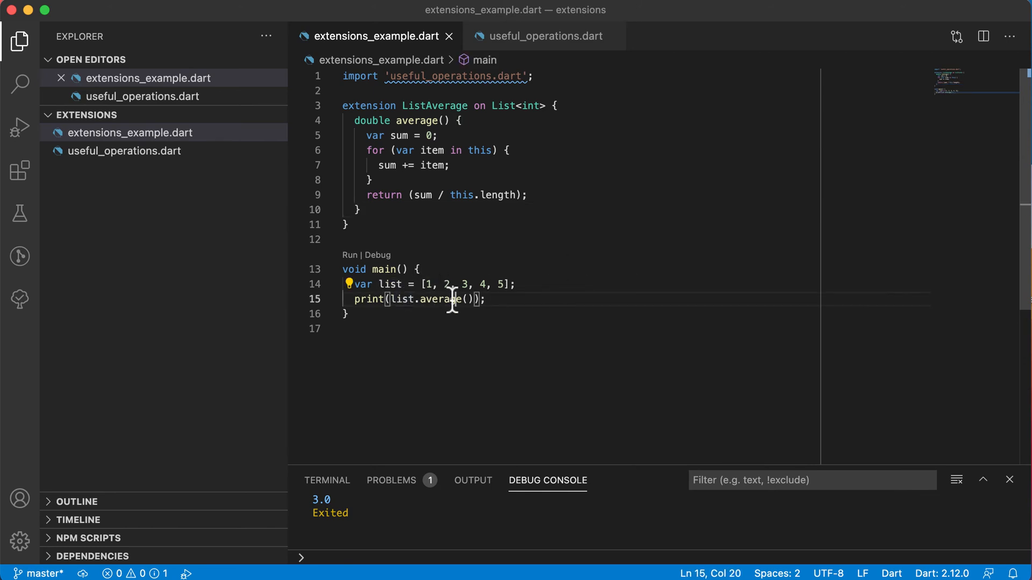
pyautogui.click(415, 121)
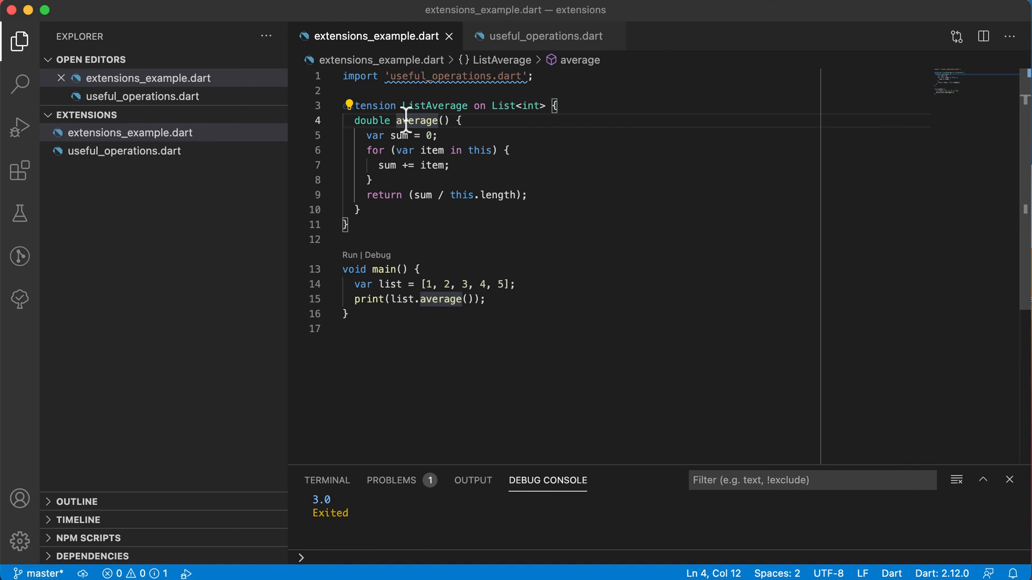
pyautogui.moveTo(366, 194); pyautogui.dragTo(524, 194)
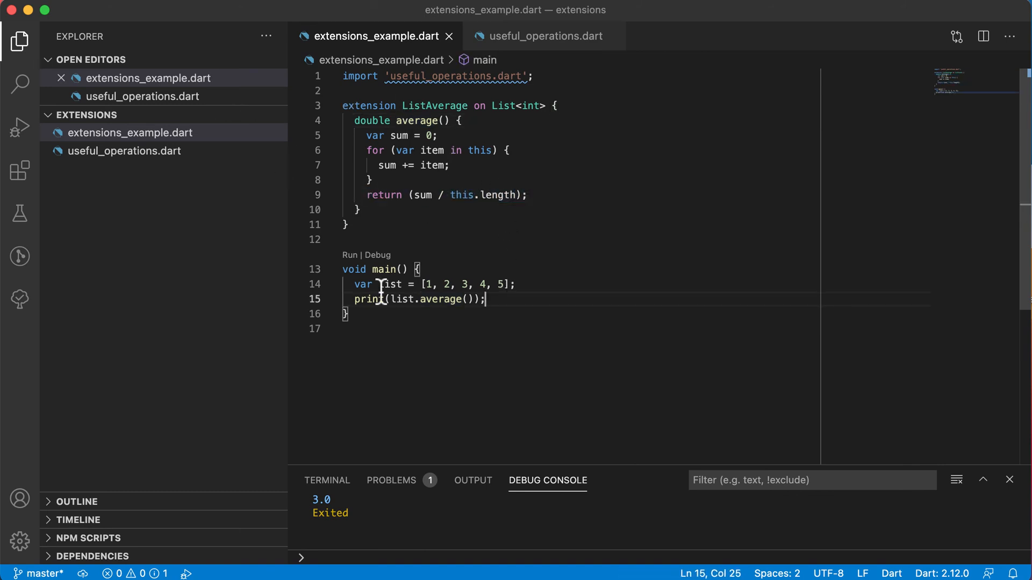
pyautogui.click(351, 255)
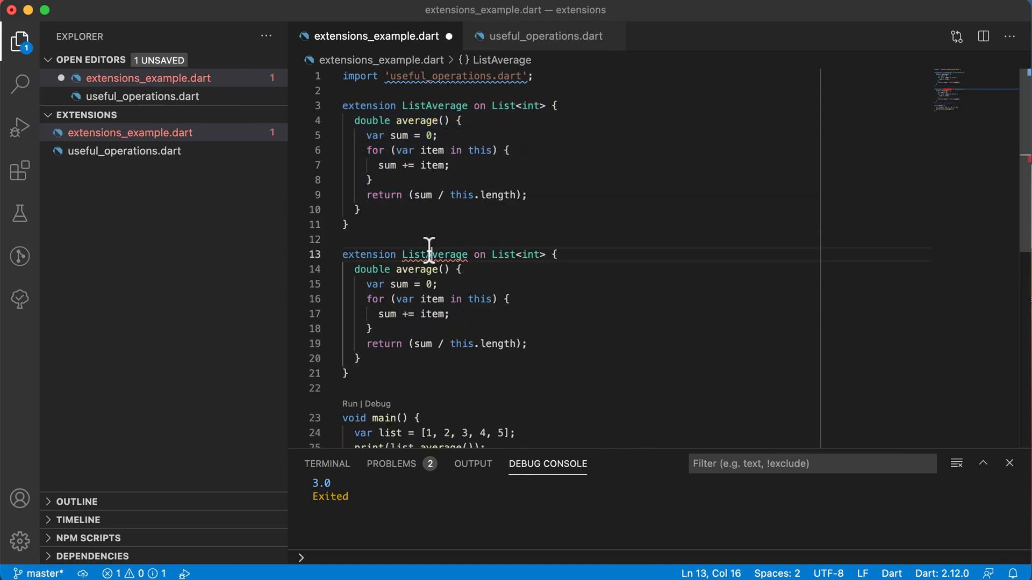
# Rename the copy to ListSum with int sum() returning sum, and print list.sum() in main.
pyautogui.write('ListSum')
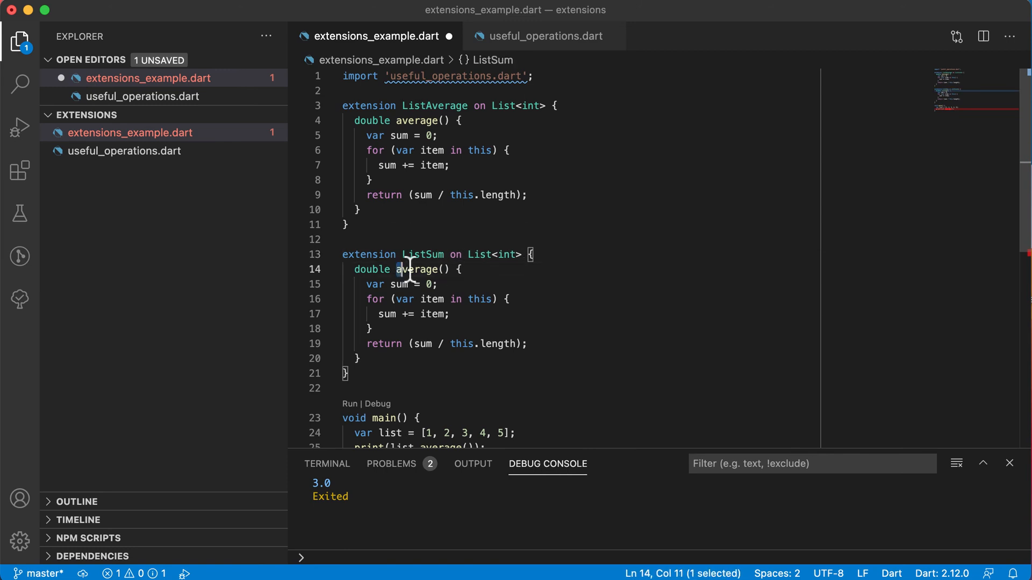
pyautogui.write('sum')
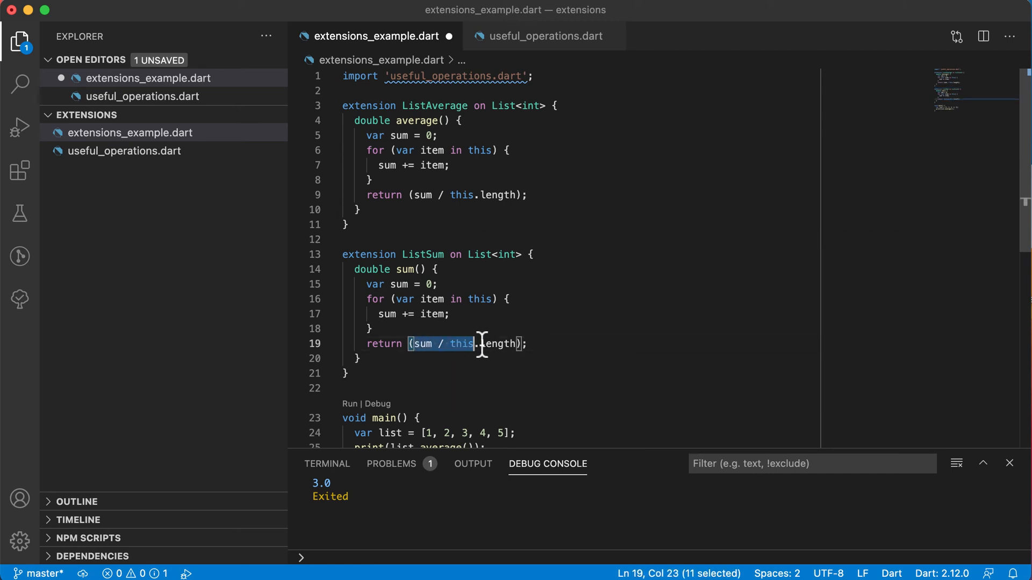
pyautogui.write('sum;')
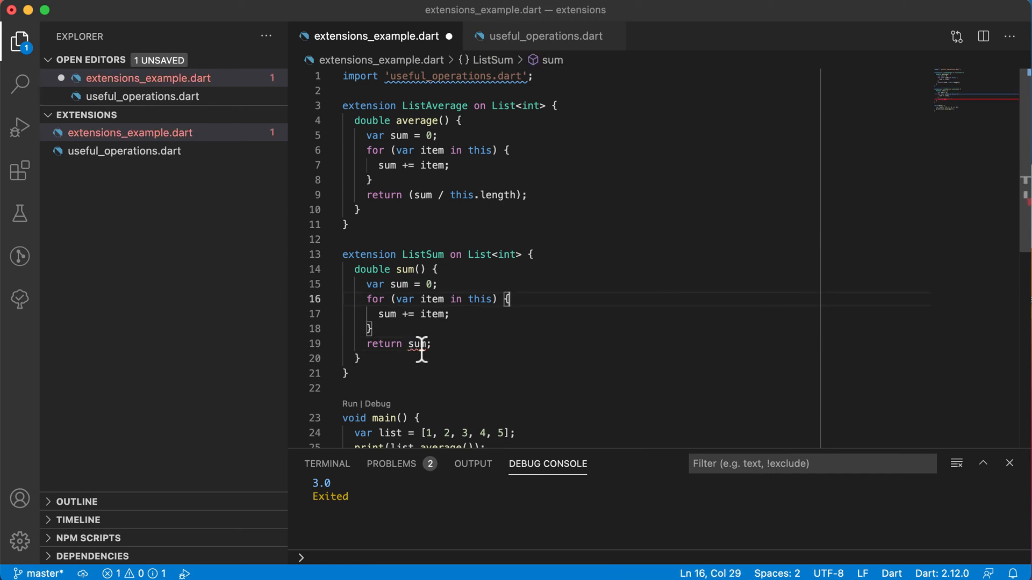
pyautogui.doubleClick(371, 269)
pyautogui.write('int')
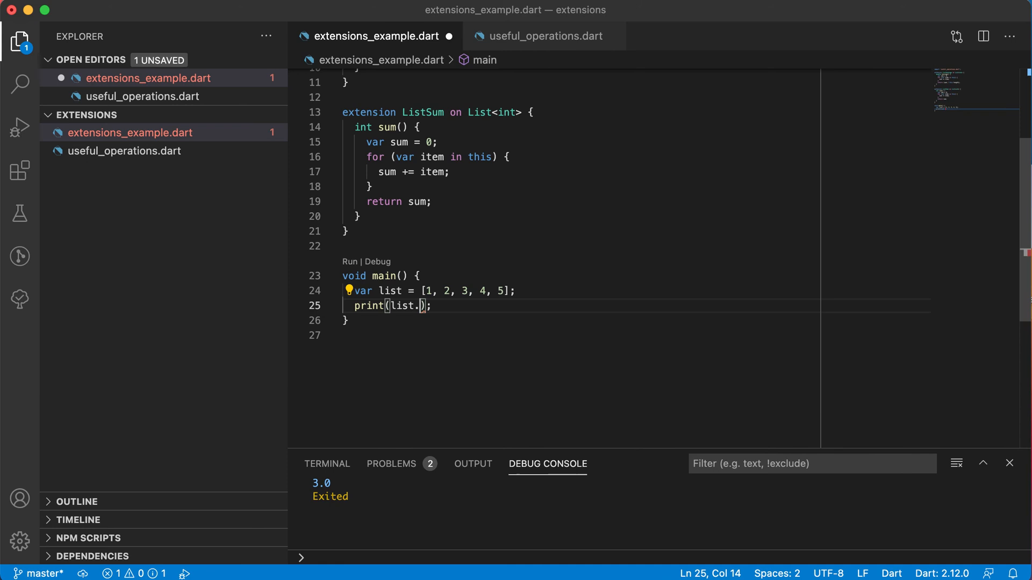
pyautogui.write('sum(')
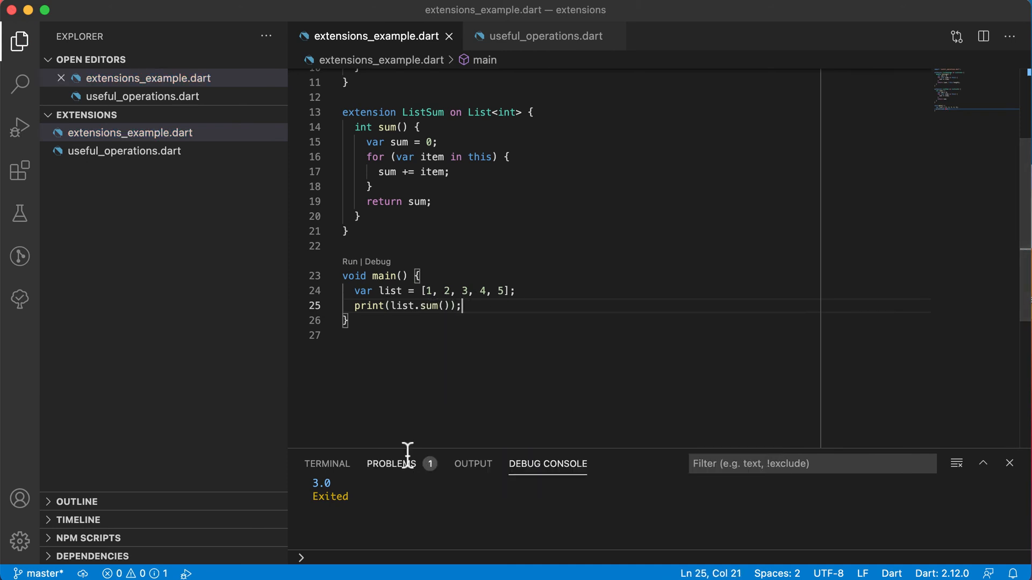
pyautogui.click(348, 261)
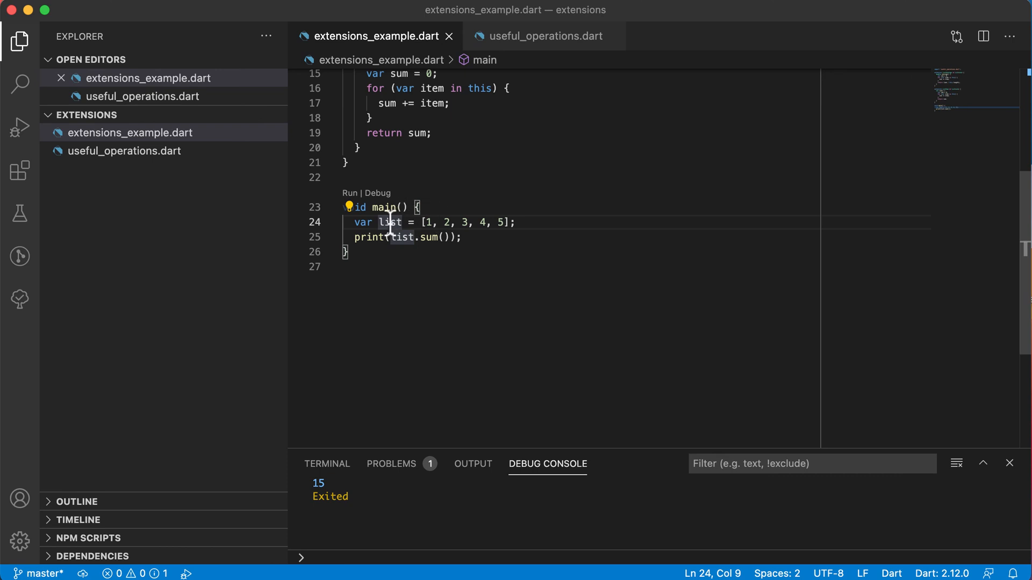
pyautogui.moveTo(389, 222)
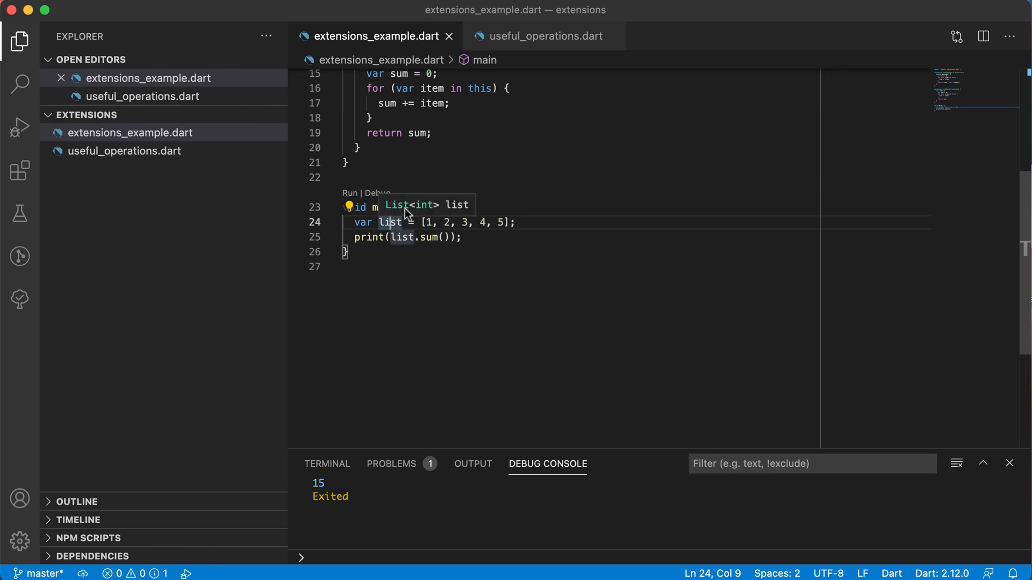
pyautogui.moveTo(415, 214)
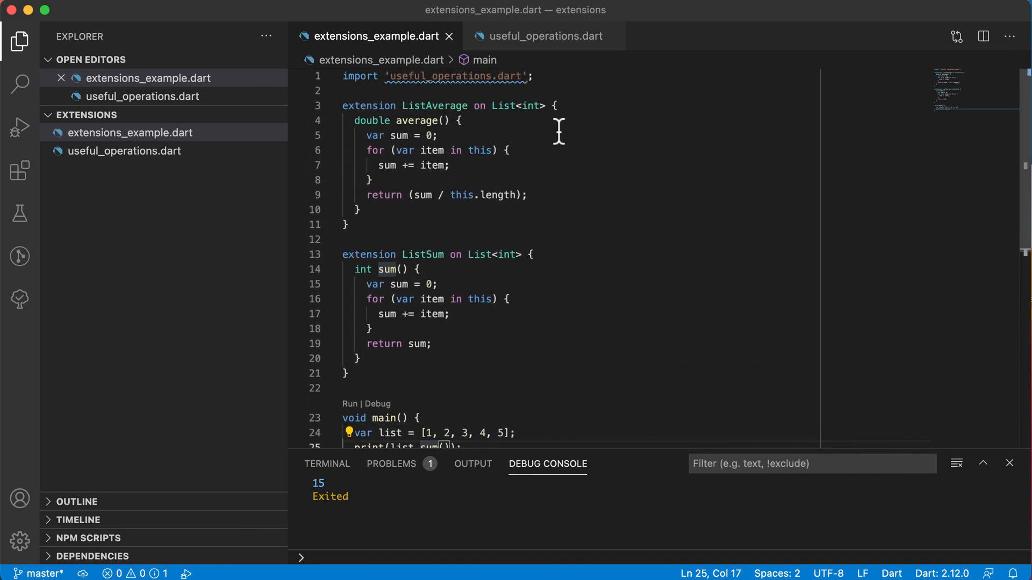
pyautogui.moveTo(530, 382)
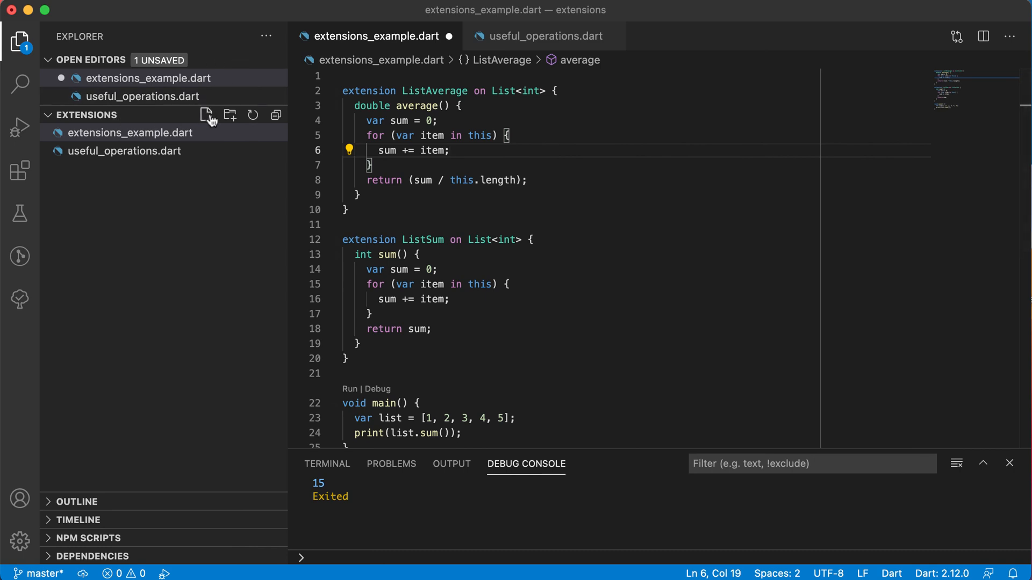
# Create a new file named useful_extensions.dart in the project.
pyautogui.click(206, 115)
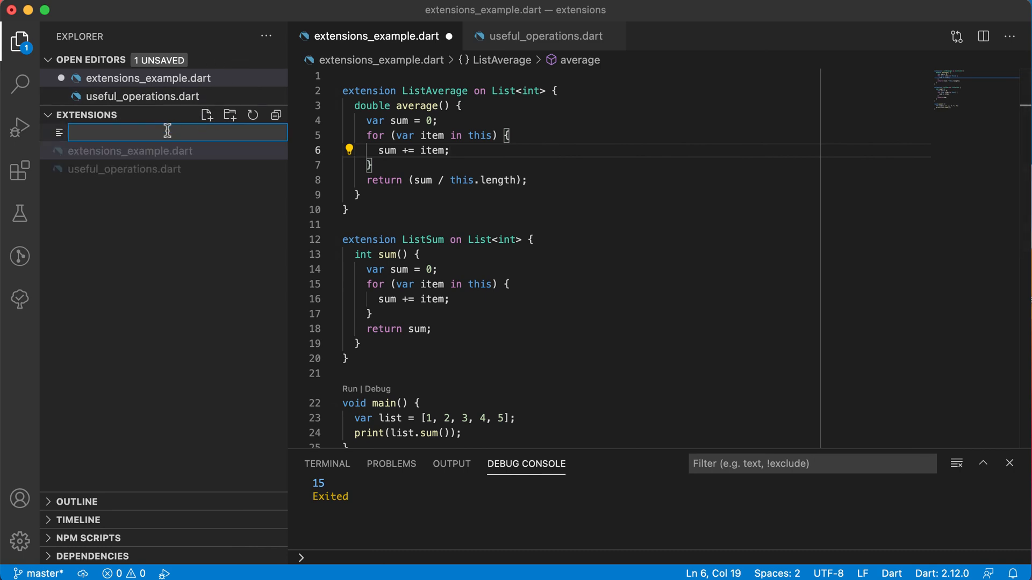
pyautogui.write('useful')
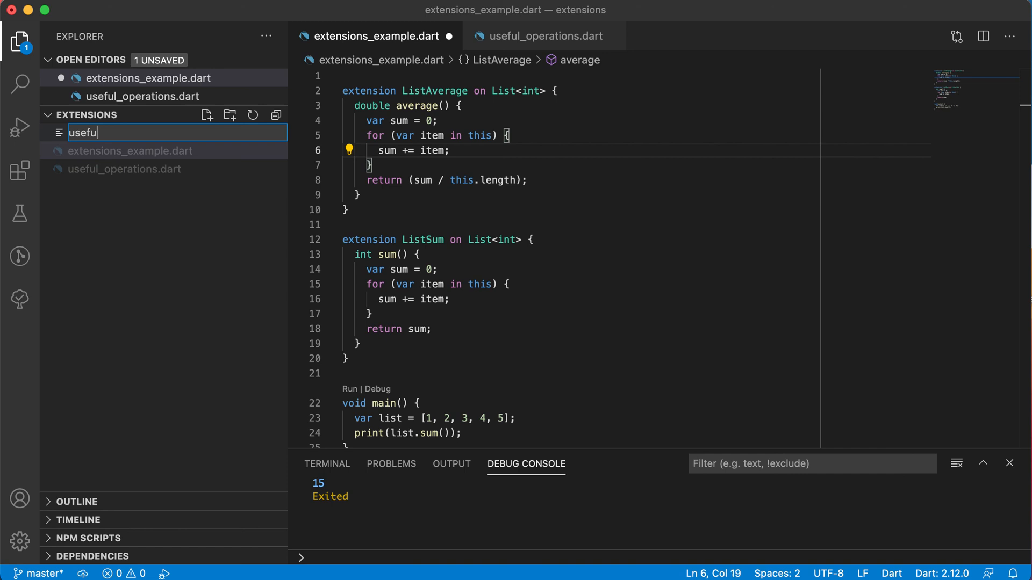
pyautogui.write('_extensions.dart')
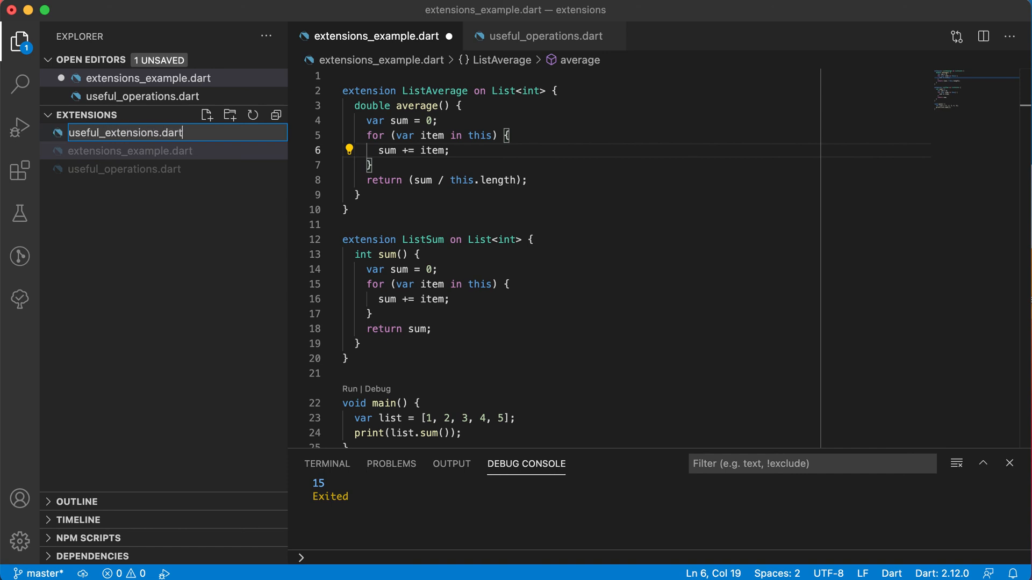
pyautogui.press('Enter')
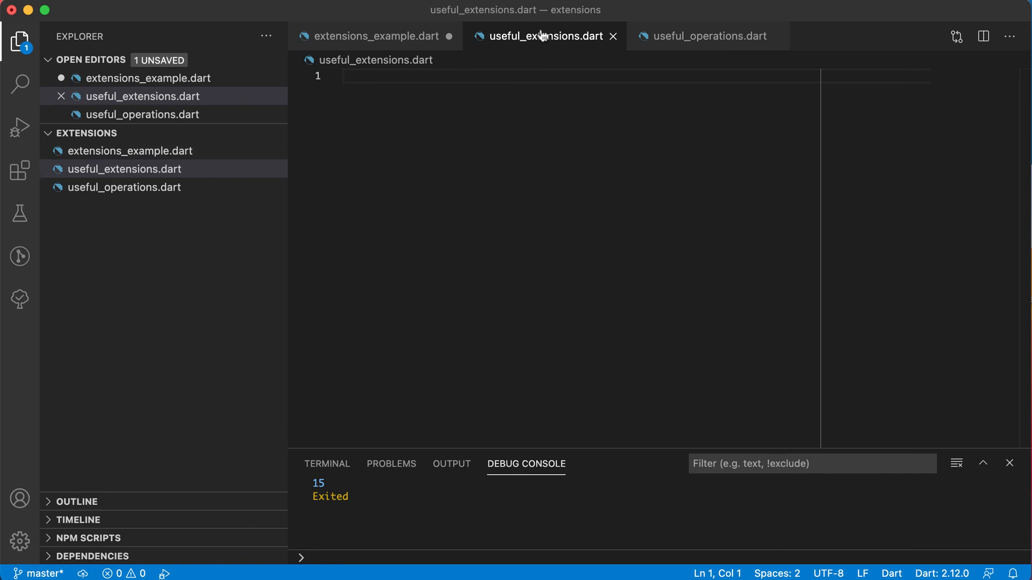
pyautogui.moveTo(351, 31)
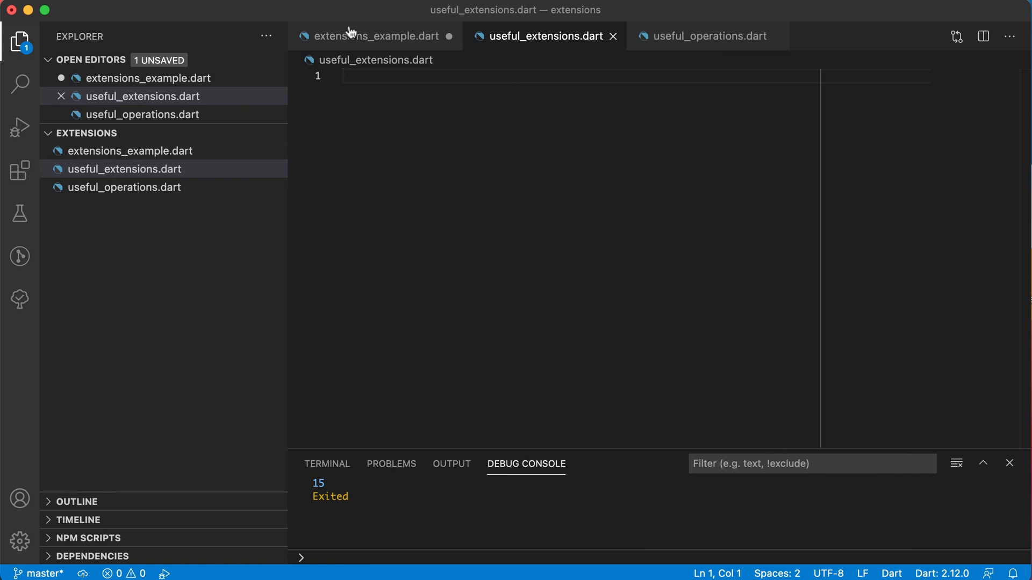
# Cut both extensions from extensions_example.dart and paste them into useful_extensions.dart.
pyautogui.click(372, 35)
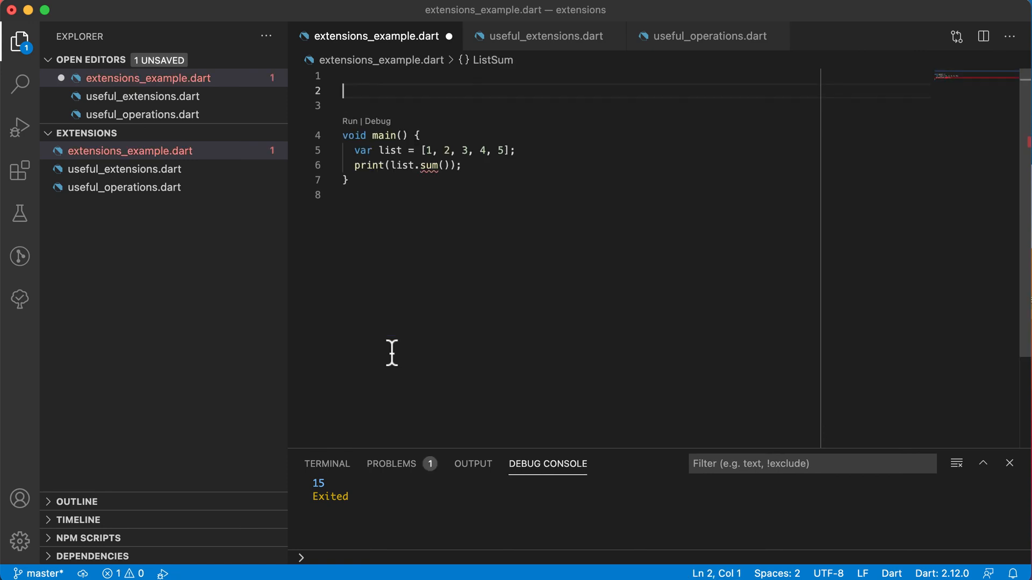
pyautogui.press('Backspace')
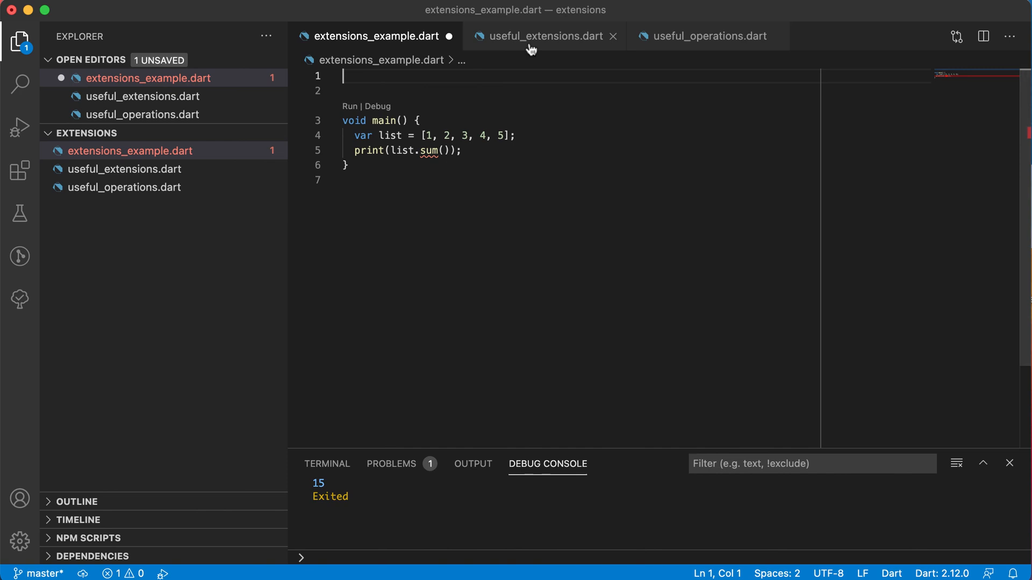
pyautogui.click(540, 36)
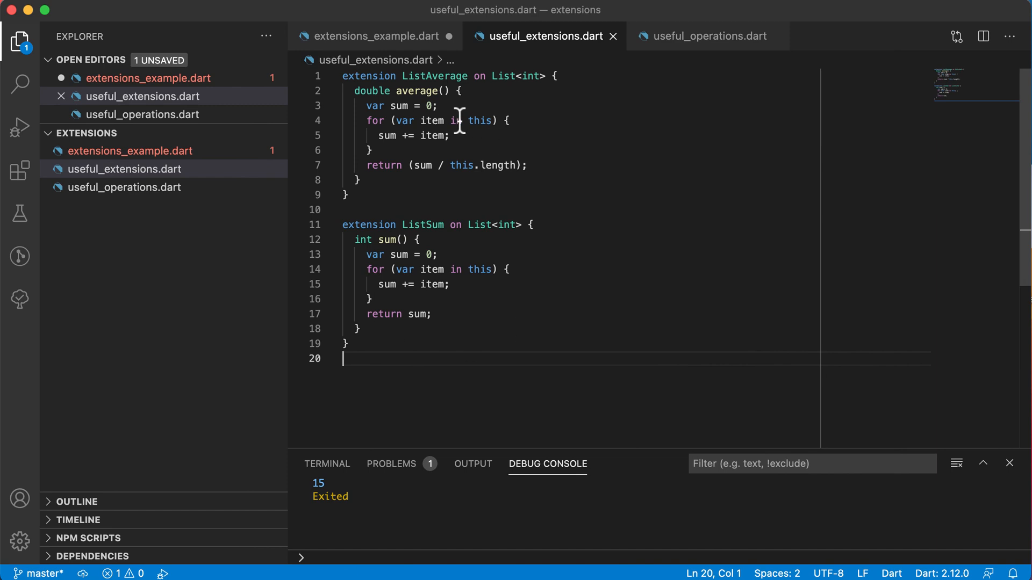
pyautogui.moveTo(435, 330)
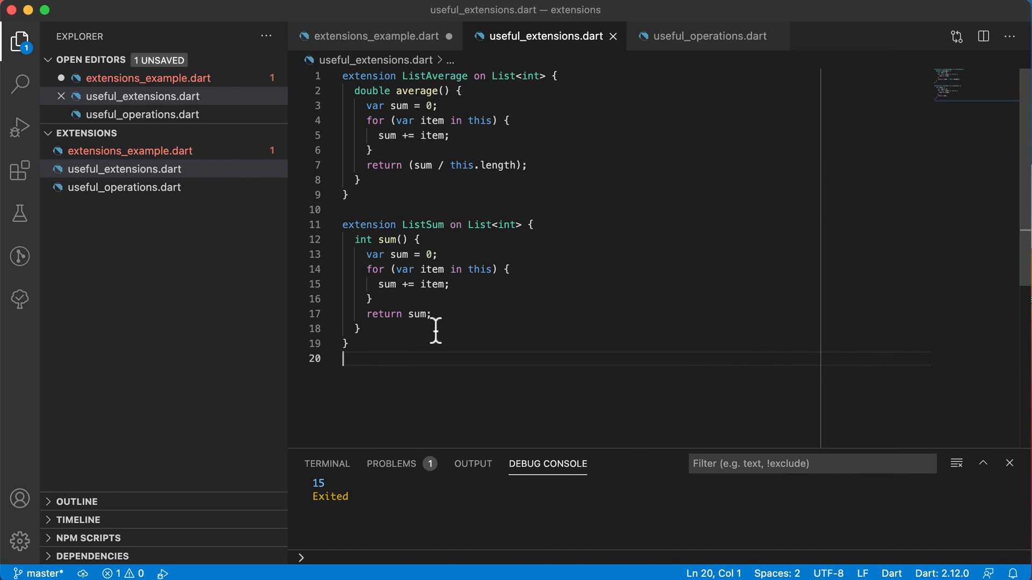
pyautogui.click(373, 36)
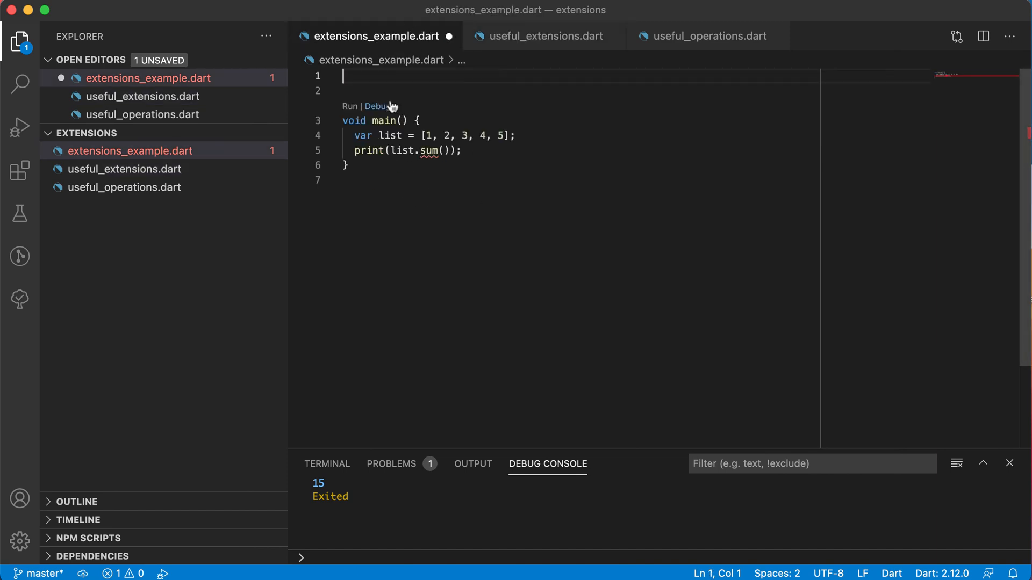
# Add import 'useful_extensions.dart'; via autocomplete so list.sum() resolves, and save.
pyautogui.write("import '';")
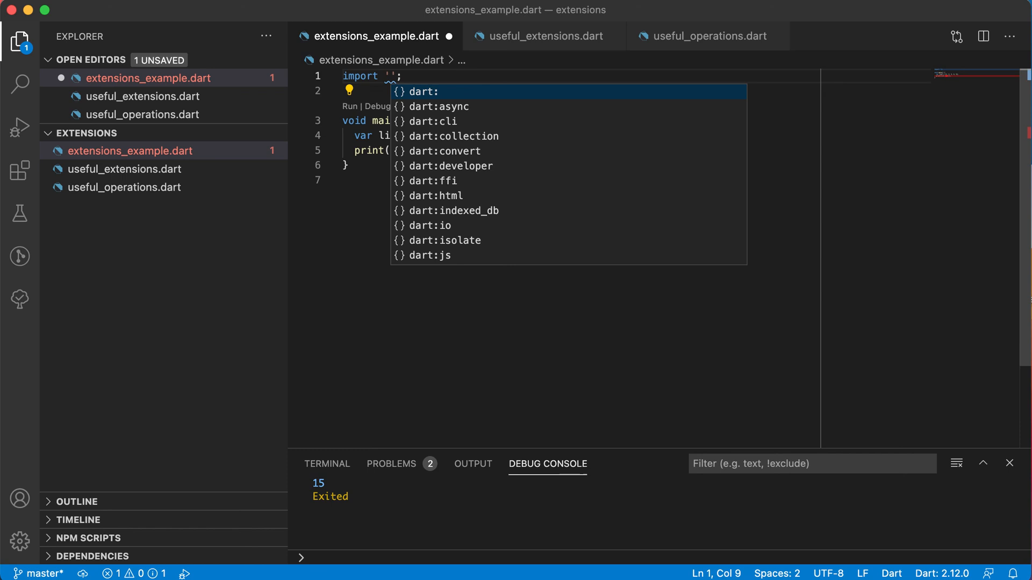
pyautogui.write('useful_extensions.dart')
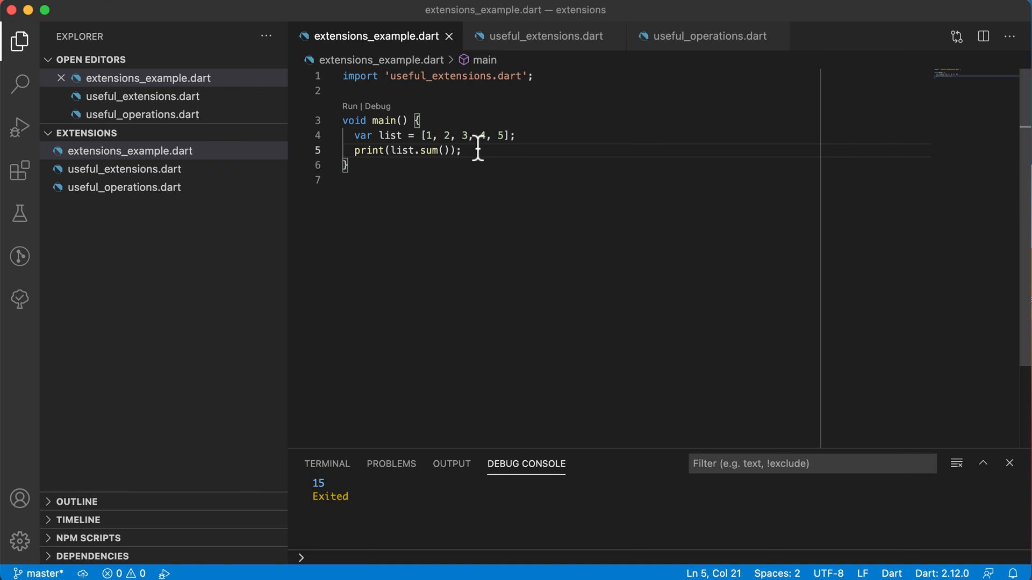
pyautogui.moveTo(439, 84)
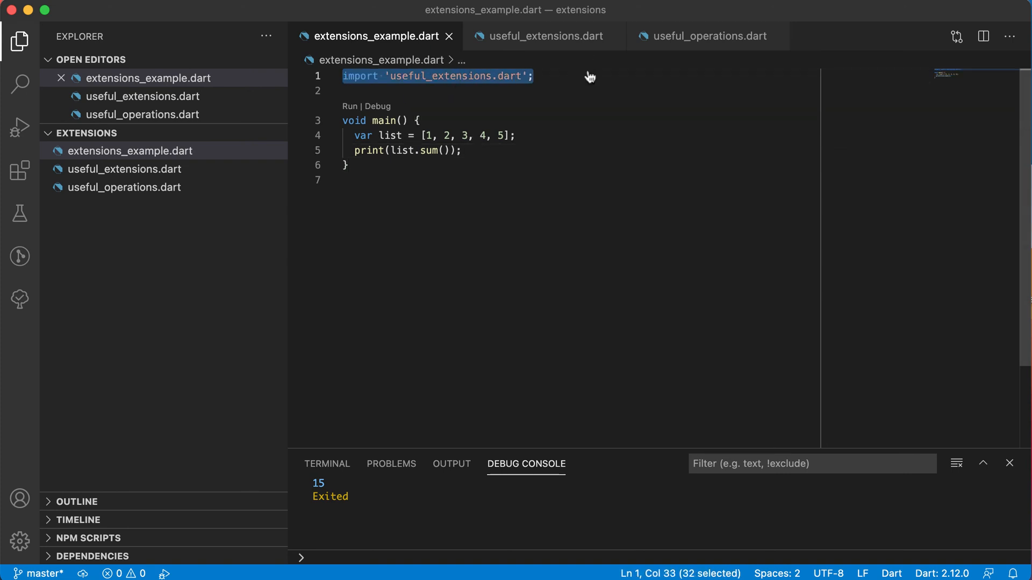
pyautogui.moveTo(375, 60)
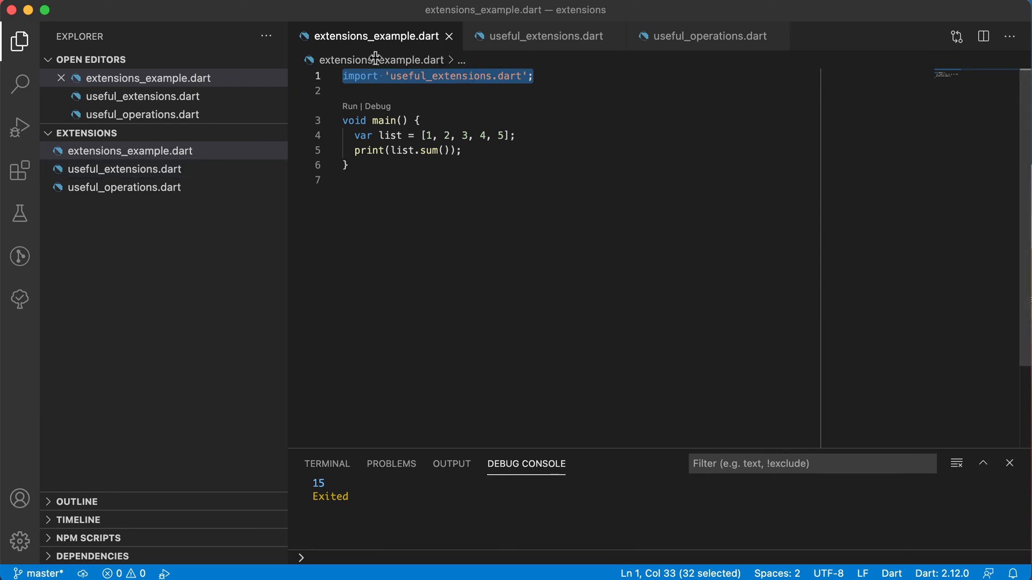
pyautogui.click(524, 150)
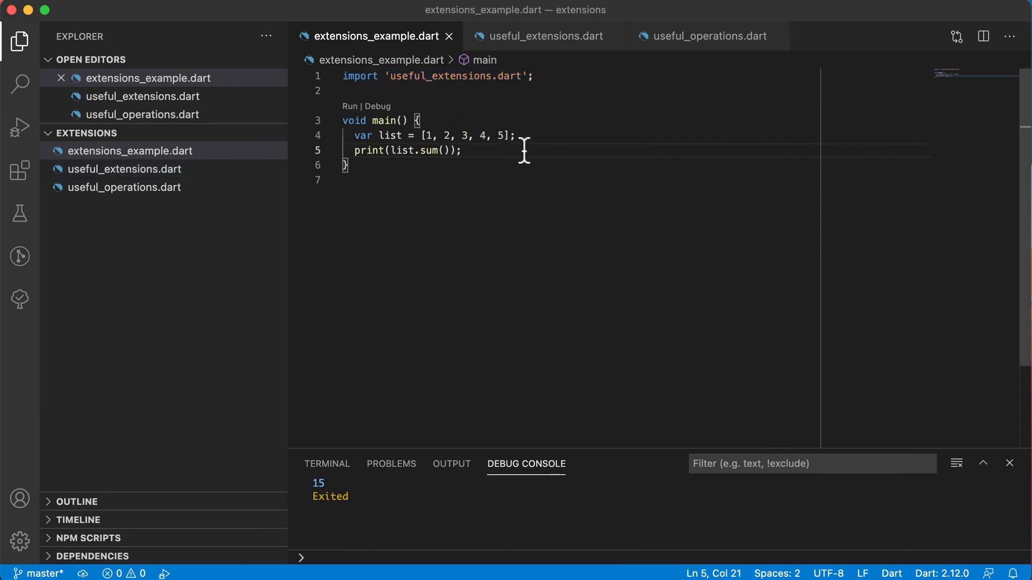